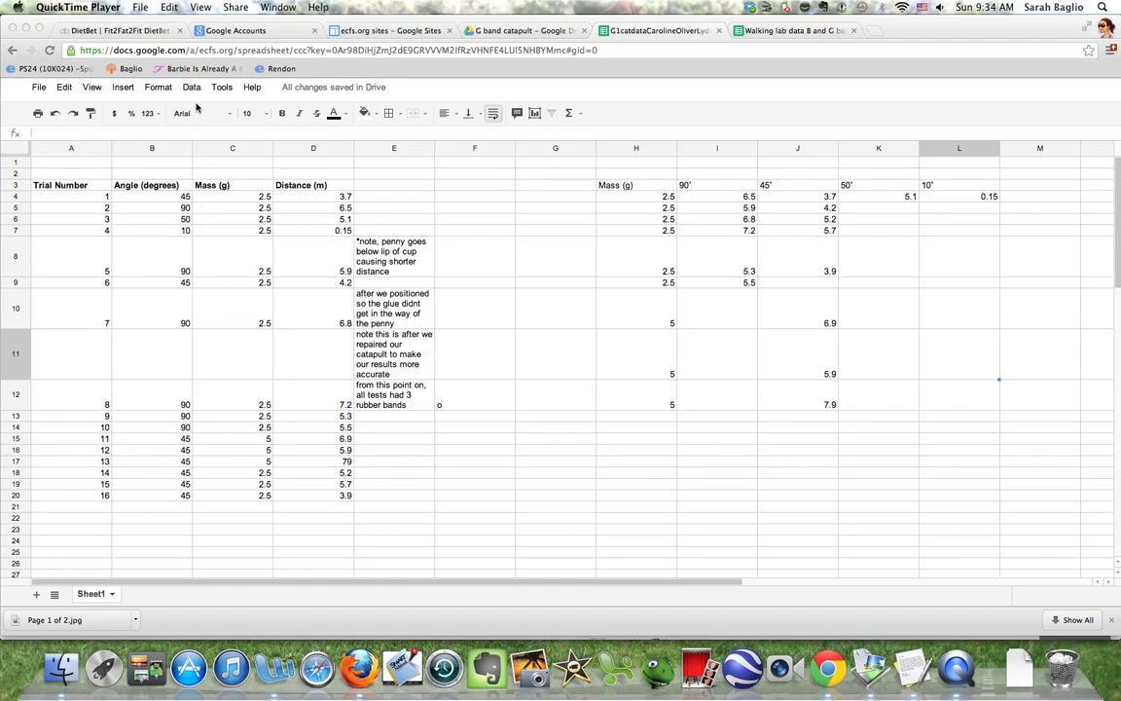
{"action": "mouse_move", "coordinate": [171, 111]}
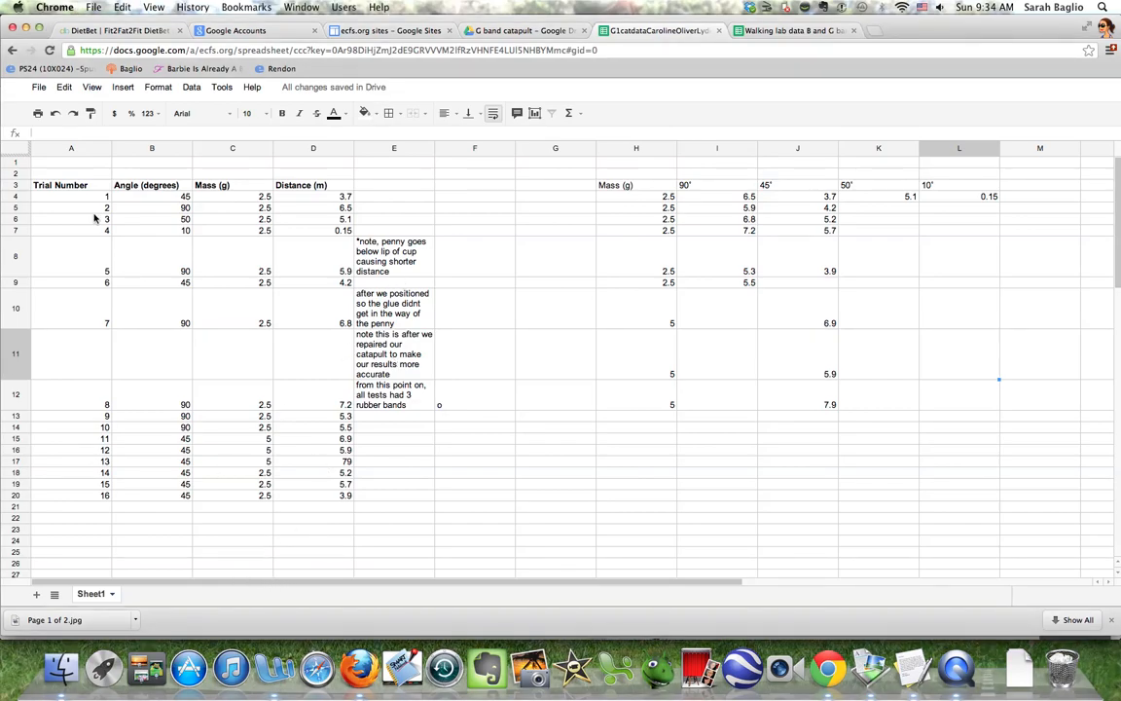
- Inspect the mass column and the 90° and 50° headings and first values without changing them
{"action": "left_click", "coordinate": [70, 185]}
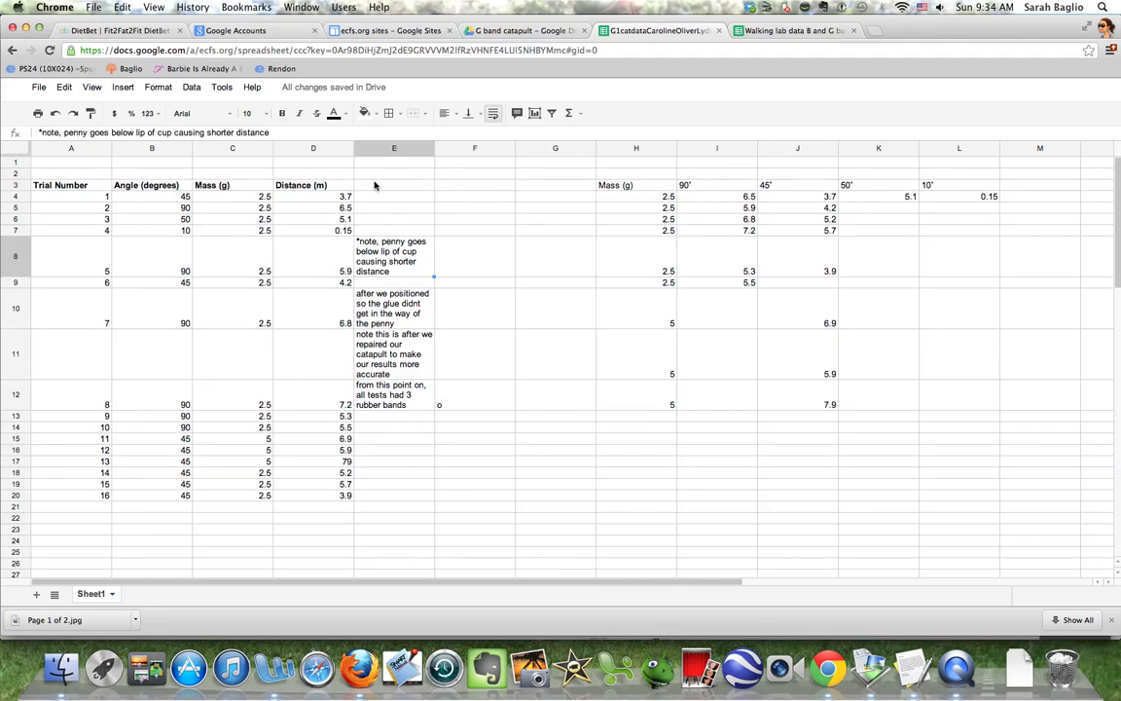
{"action": "mouse_move", "coordinate": [666, 191]}
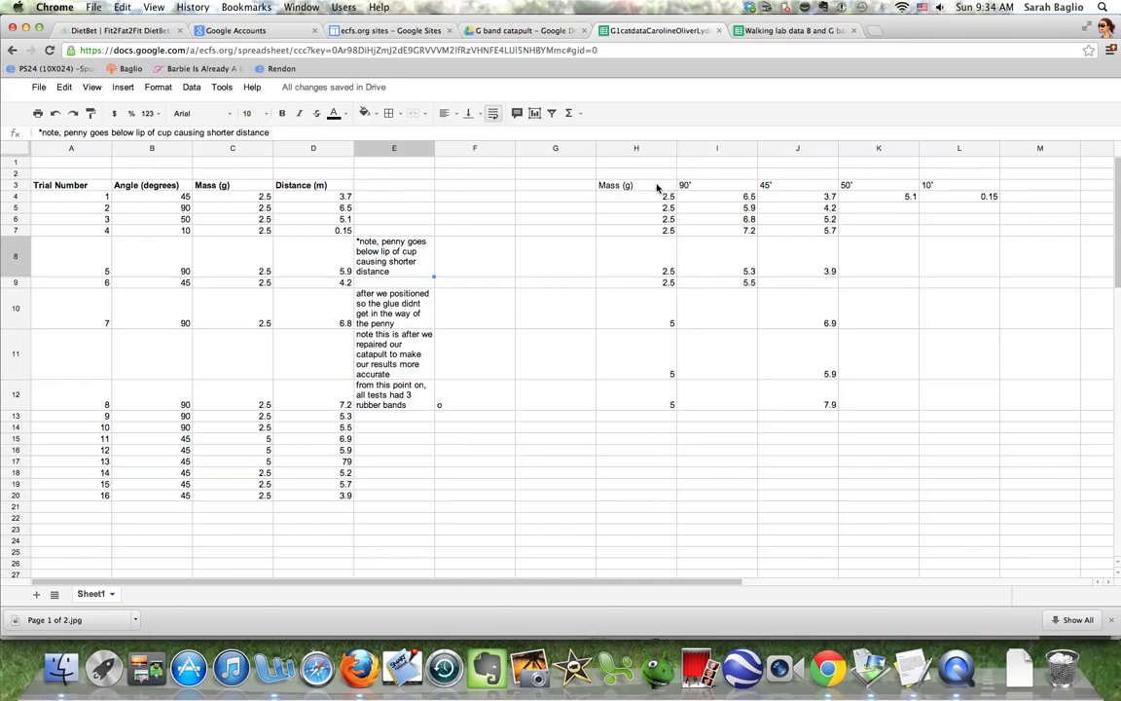
{"action": "mouse_move", "coordinate": [977, 192]}
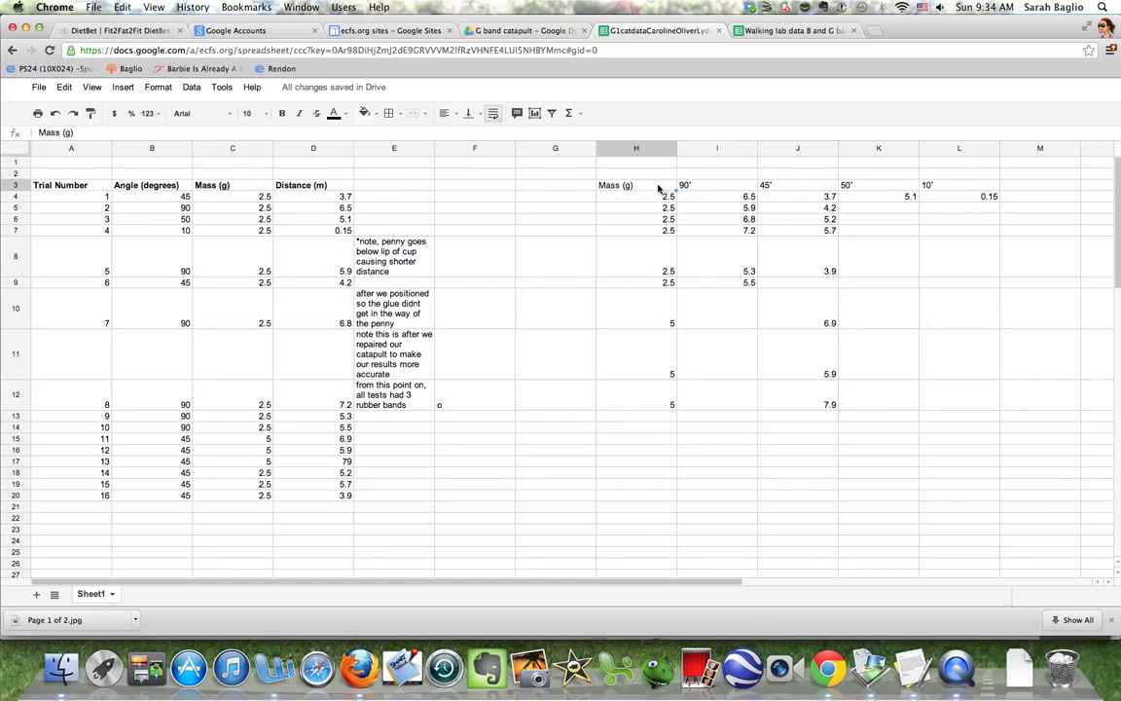
{"action": "mouse_move", "coordinate": [655, 408]}
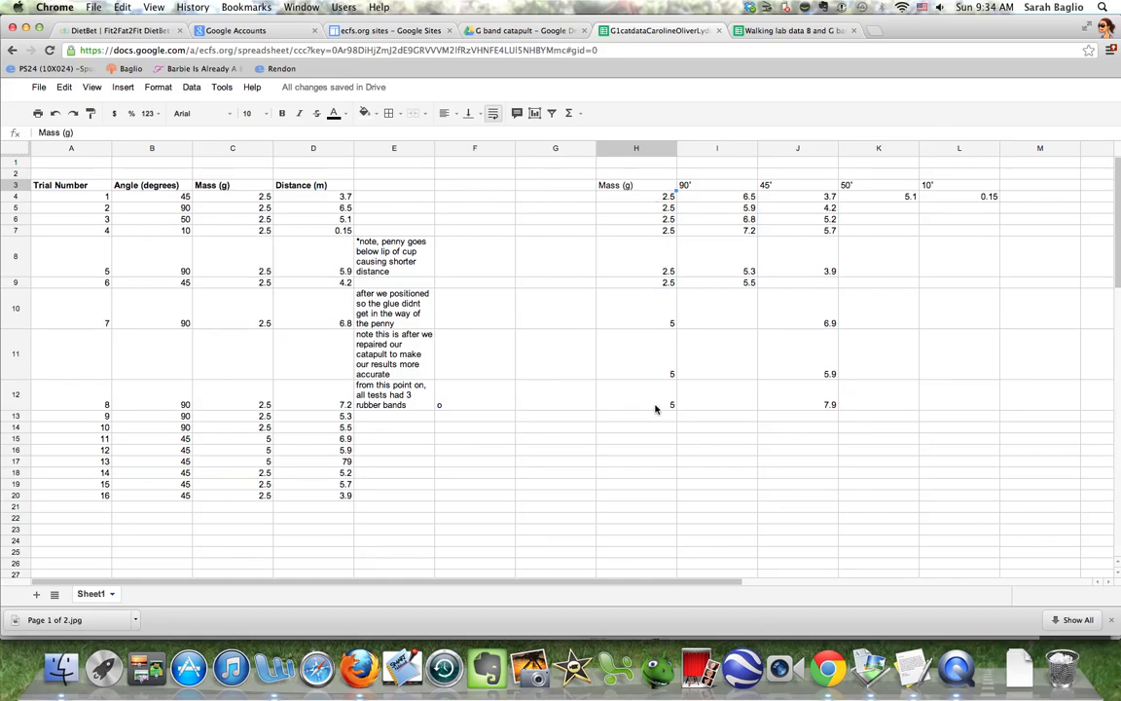
{"action": "mouse_move", "coordinate": [632, 199]}
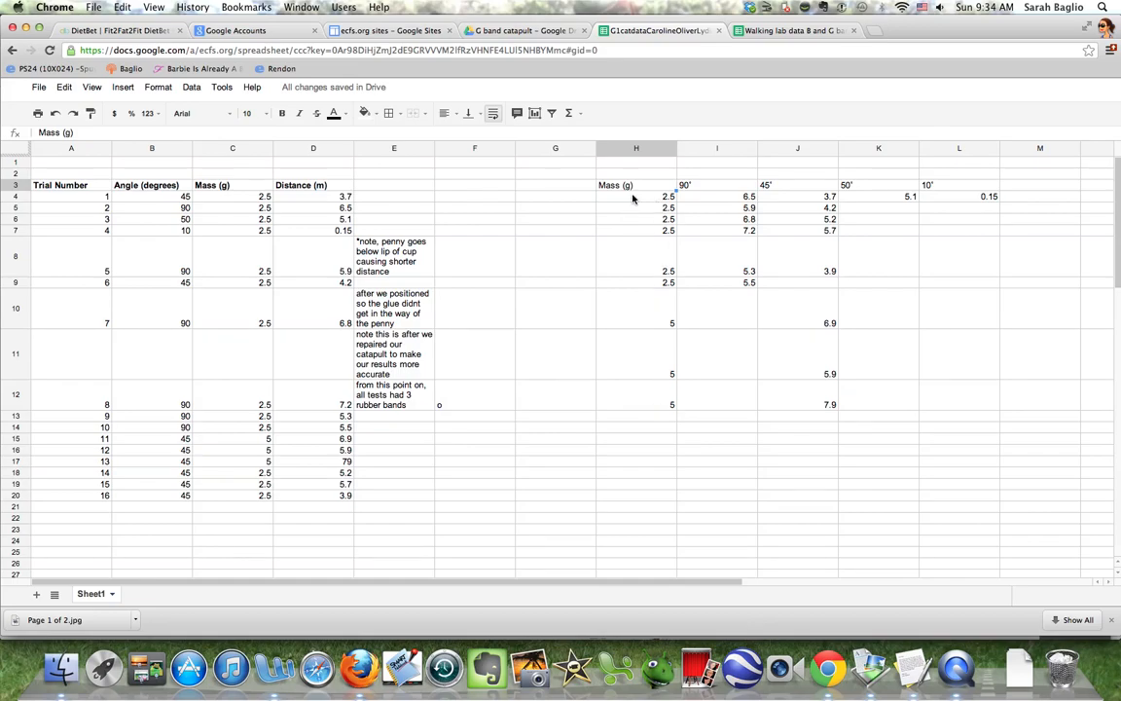
{"action": "left_click_drag", "start_coordinate": [637, 194], "coordinate": [636, 403]}
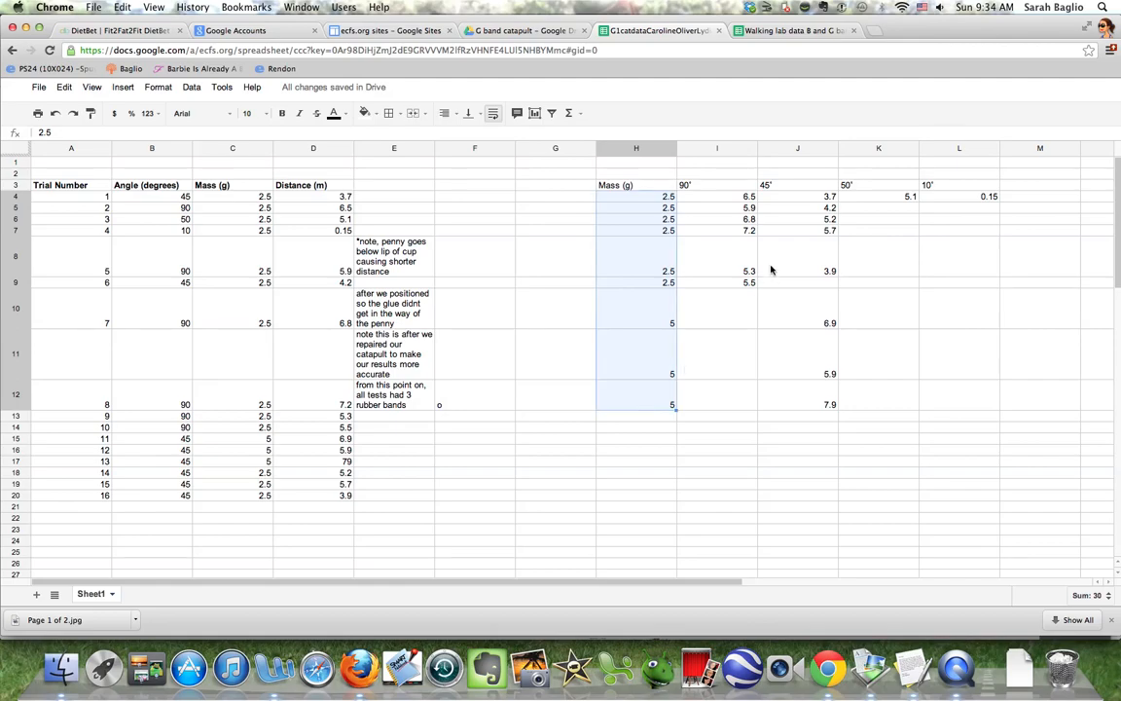
{"action": "left_click", "coordinate": [716, 185]}
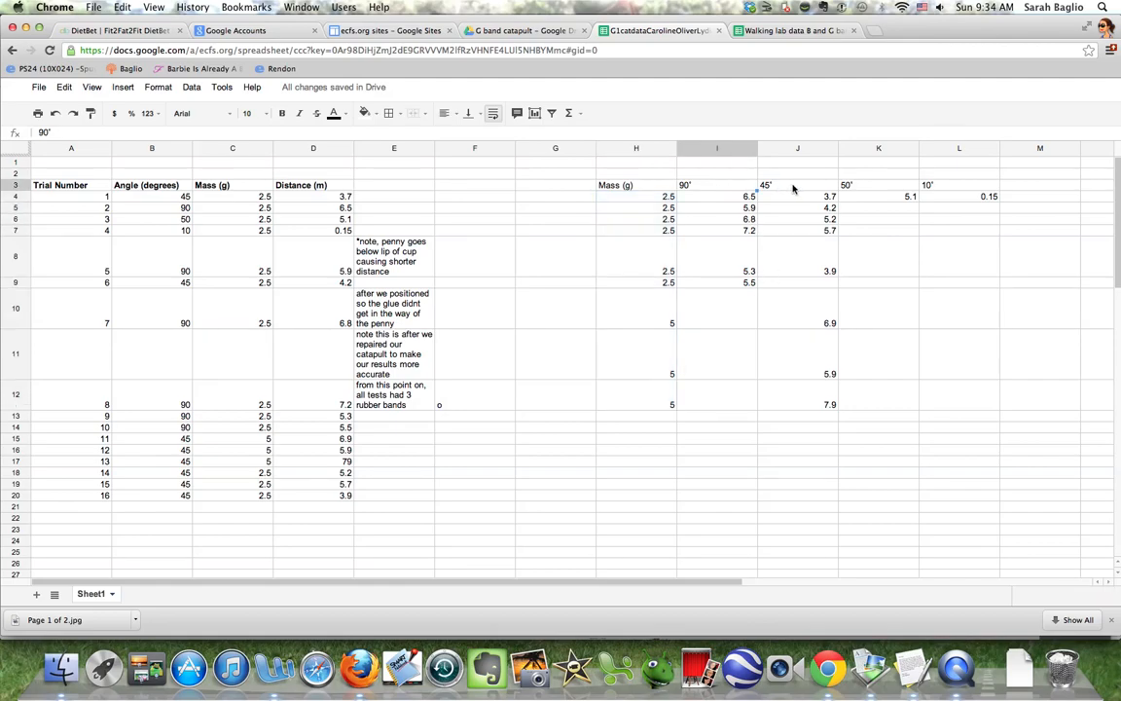
{"action": "left_click", "coordinate": [878, 194]}
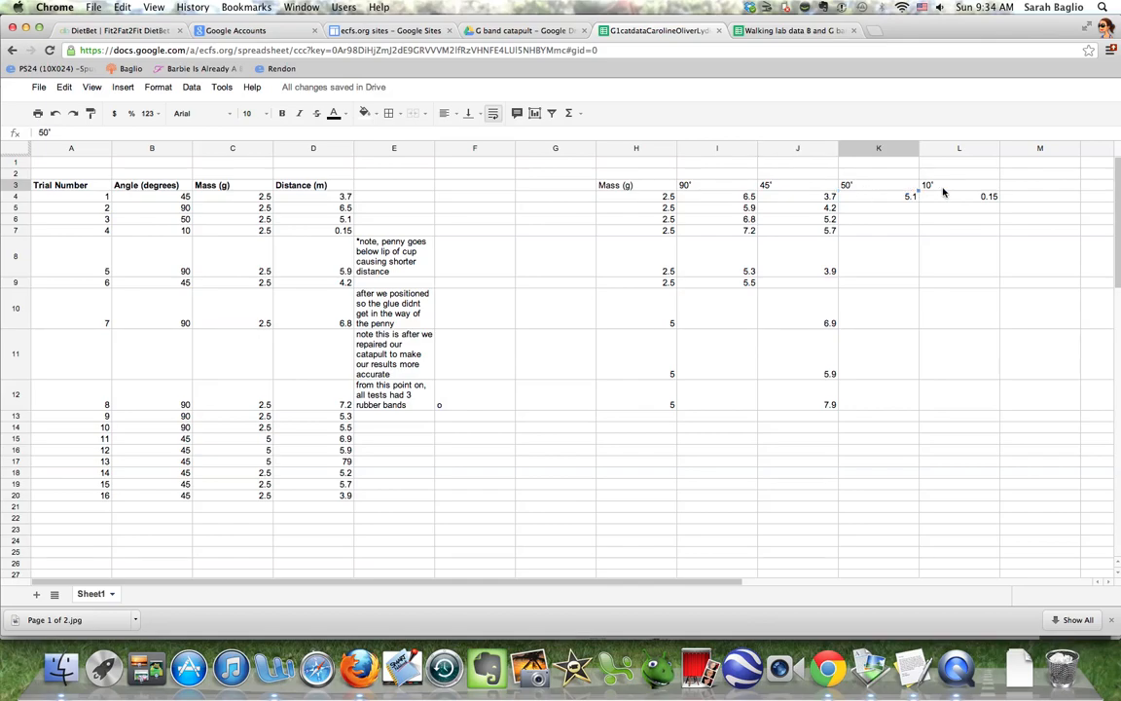
{"action": "left_click", "coordinate": [878, 195]}
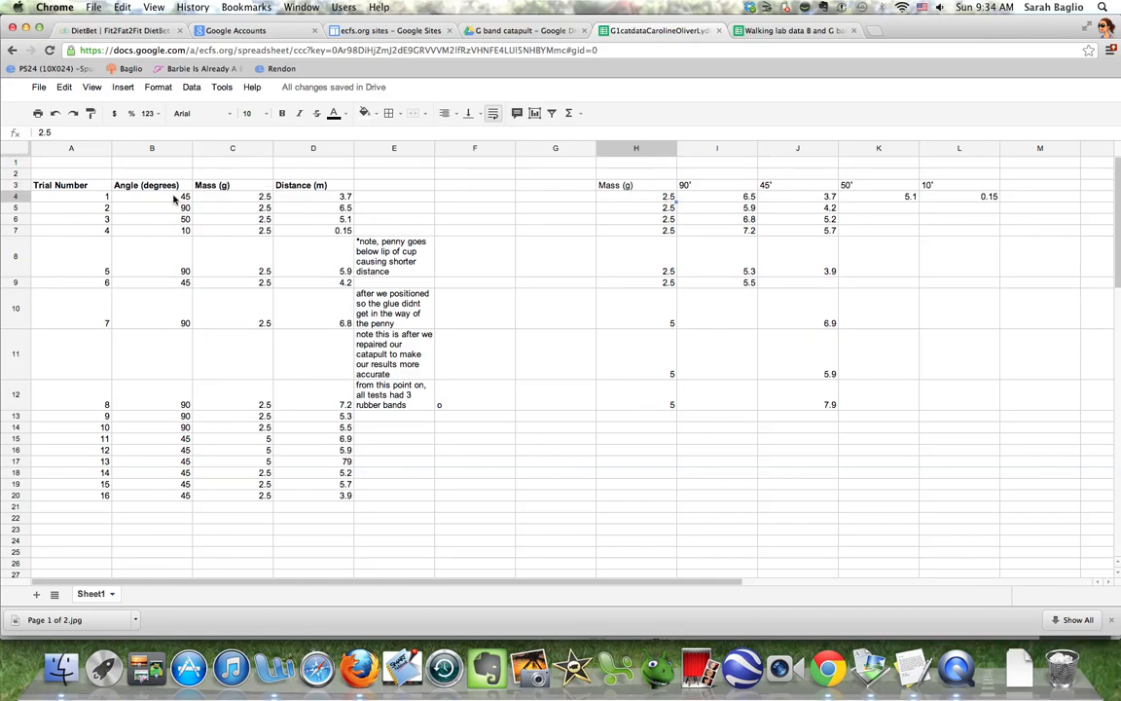
{"action": "left_click", "coordinate": [152, 194]}
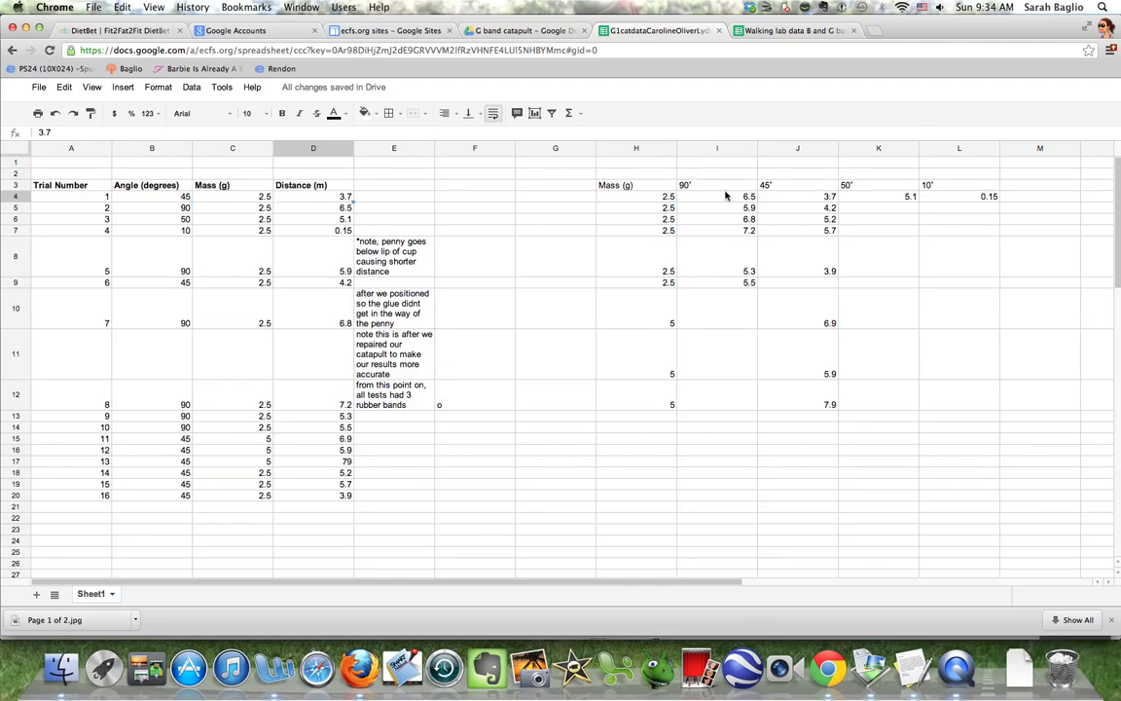
{"action": "left_click", "coordinate": [670, 194]}
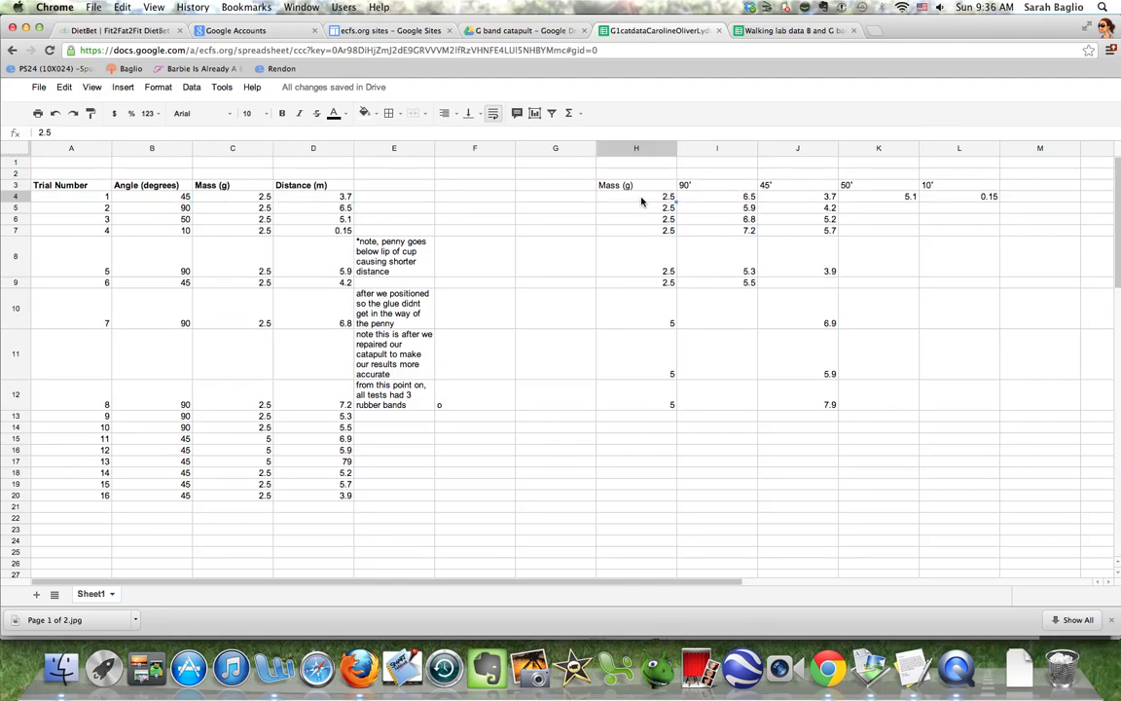
- Check a few more trial cells, then select the whole table from Mass (g) through the 10° column
{"action": "left_click", "coordinate": [798, 185]}
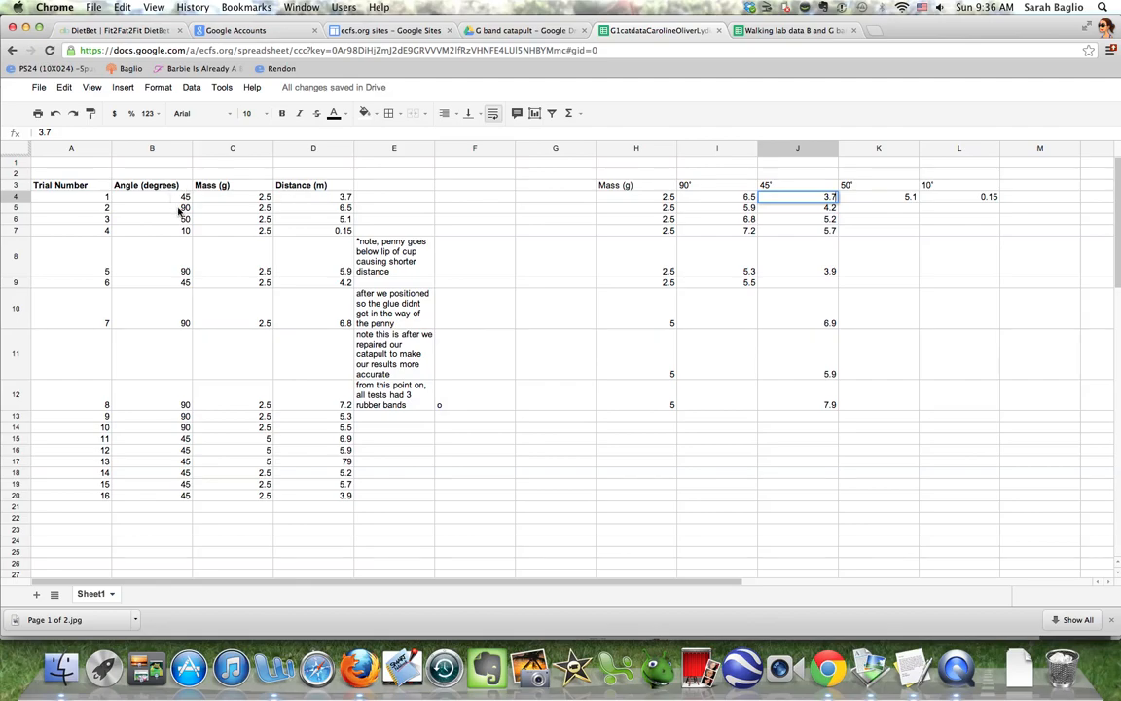
{"action": "left_click", "coordinate": [151, 206]}
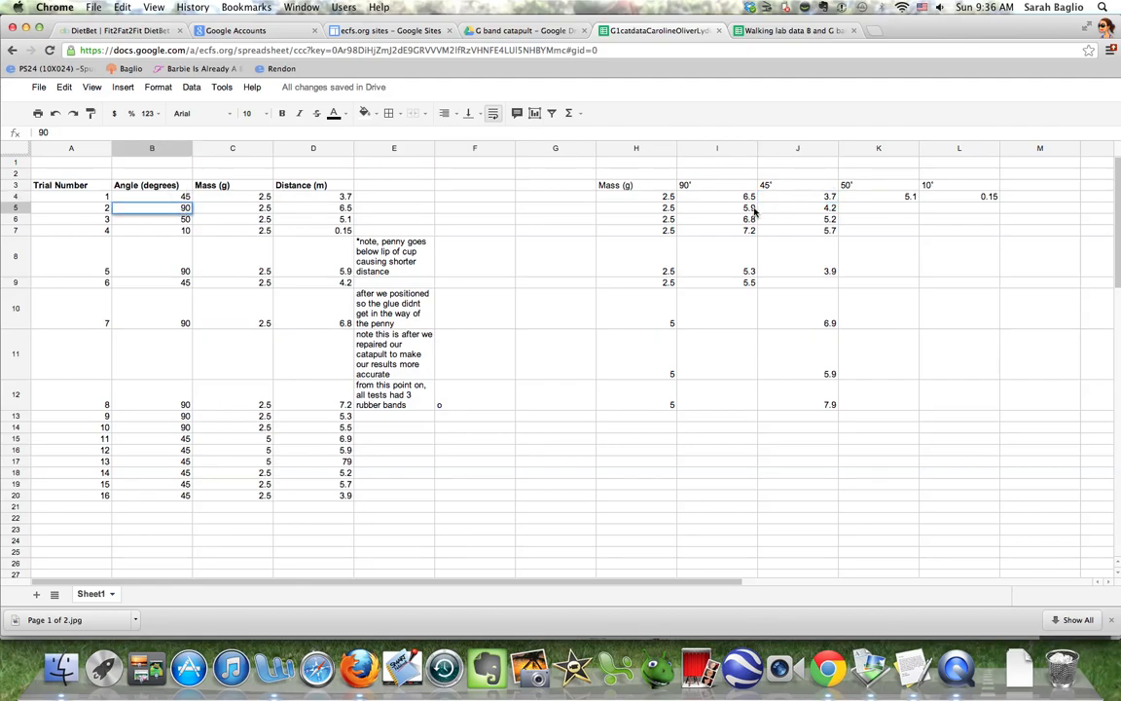
{"action": "left_click", "coordinate": [717, 194]}
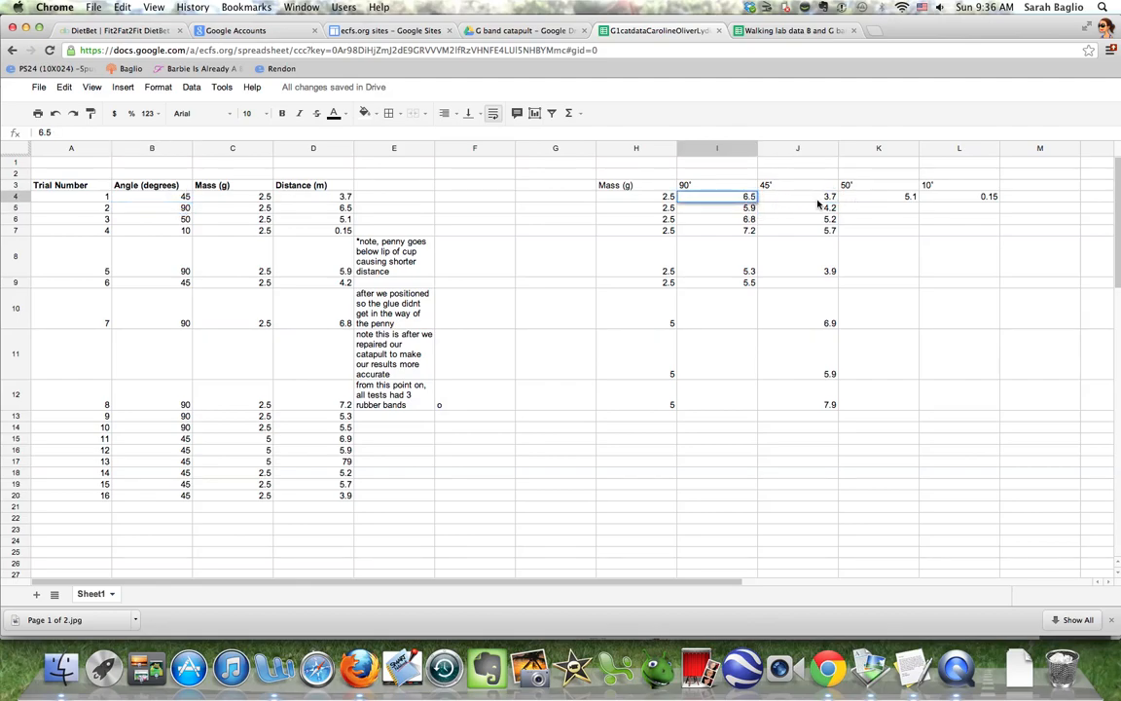
{"action": "mouse_move", "coordinate": [826, 364]}
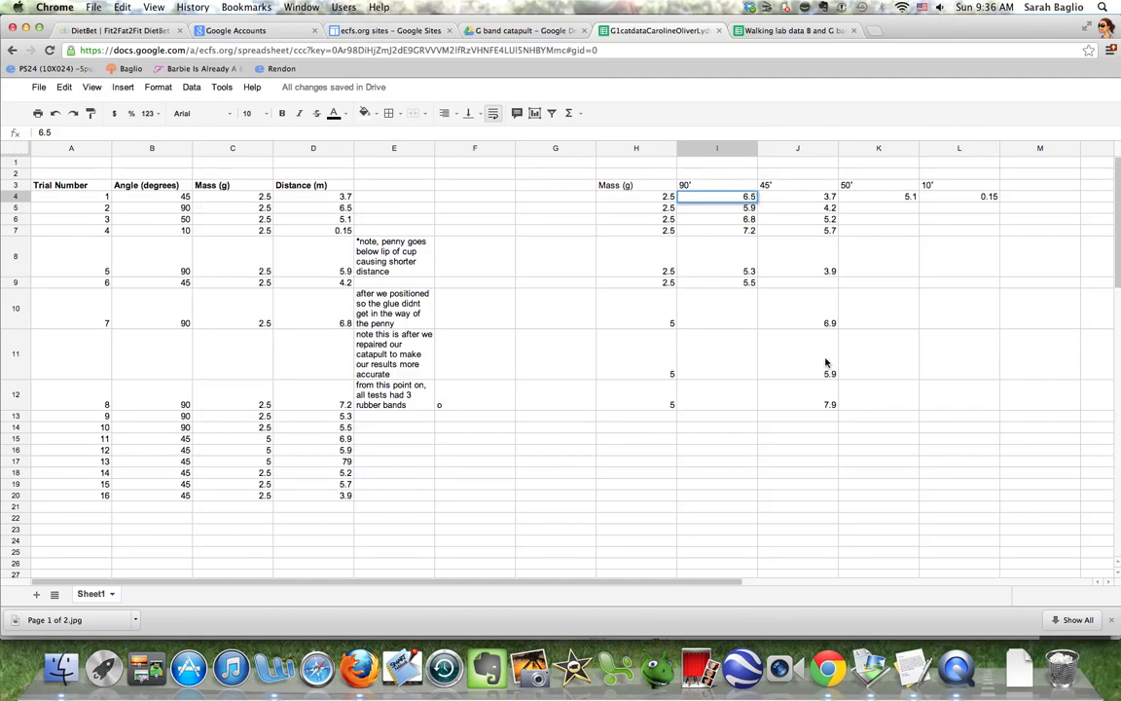
{"action": "left_click", "coordinate": [830, 271]}
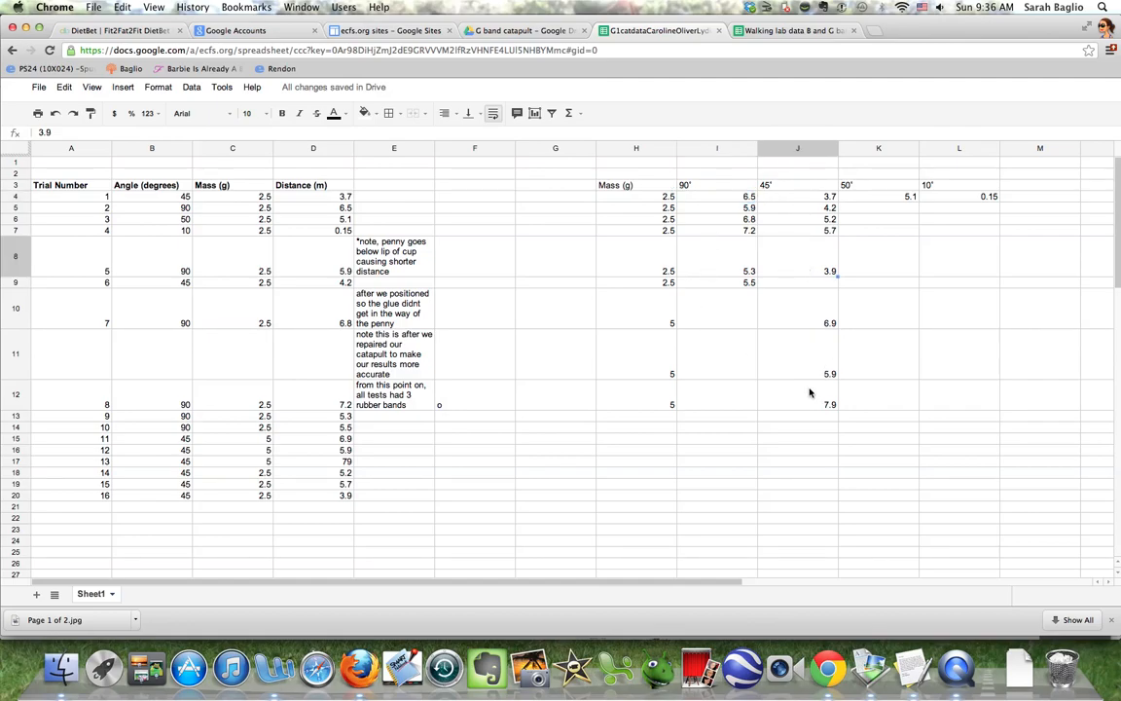
{"action": "mouse_move", "coordinate": [245, 193]}
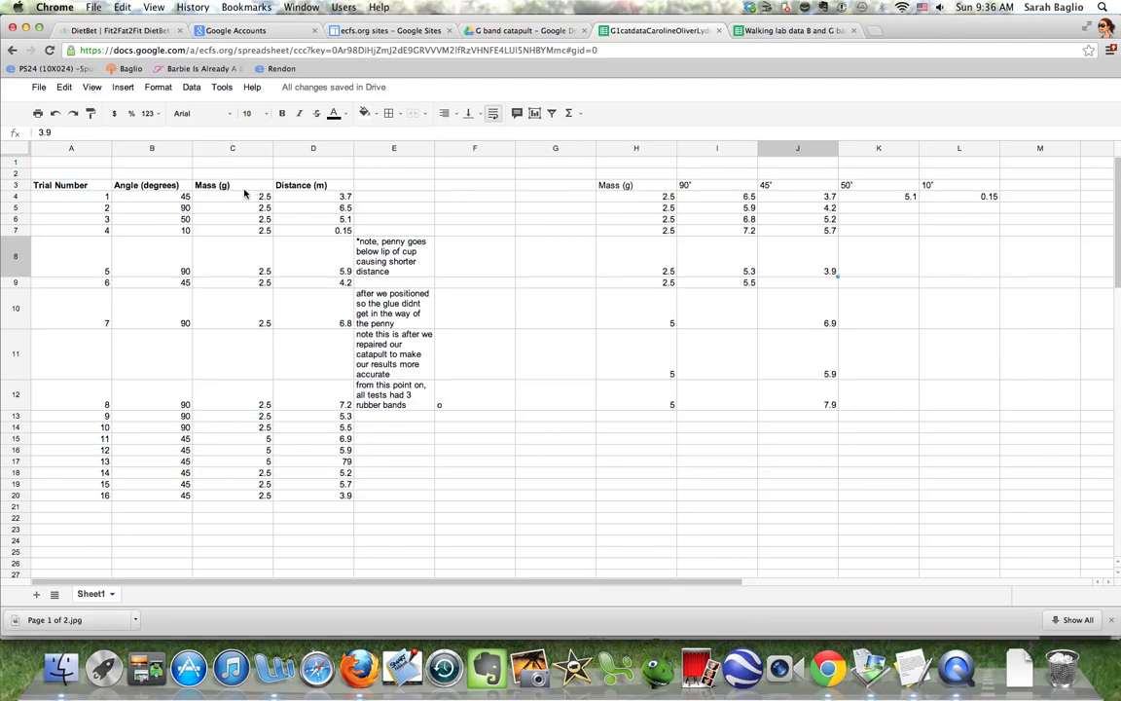
{"action": "mouse_move", "coordinate": [970, 198]}
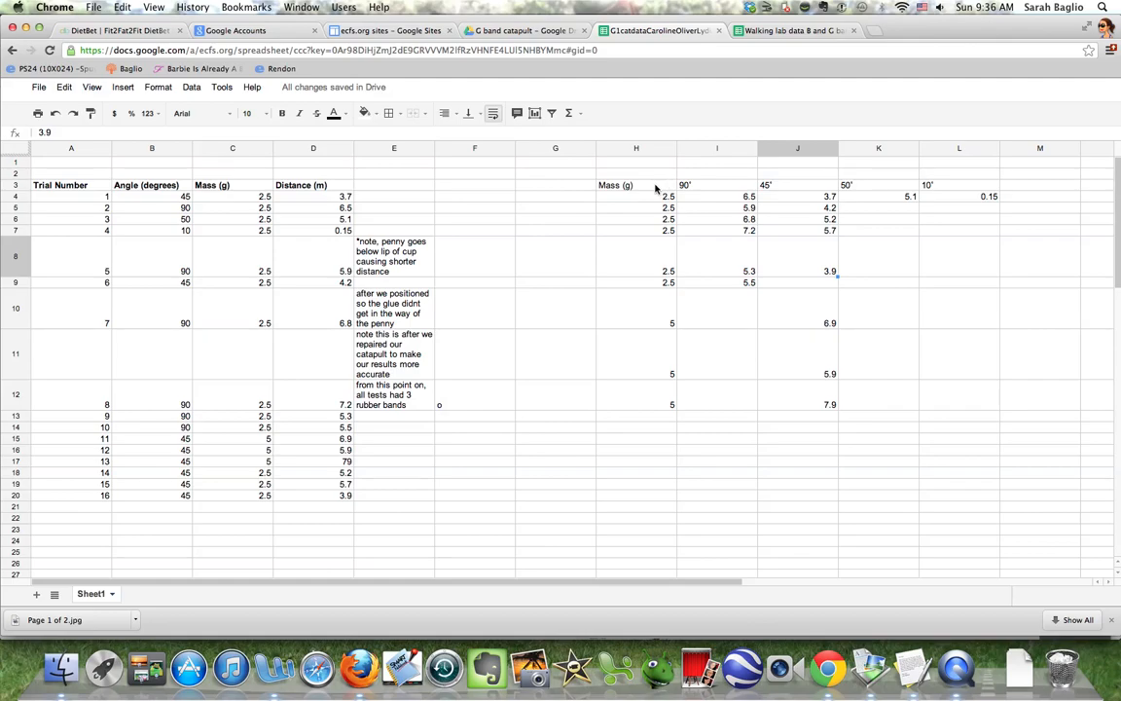
{"action": "mouse_move", "coordinate": [732, 315]}
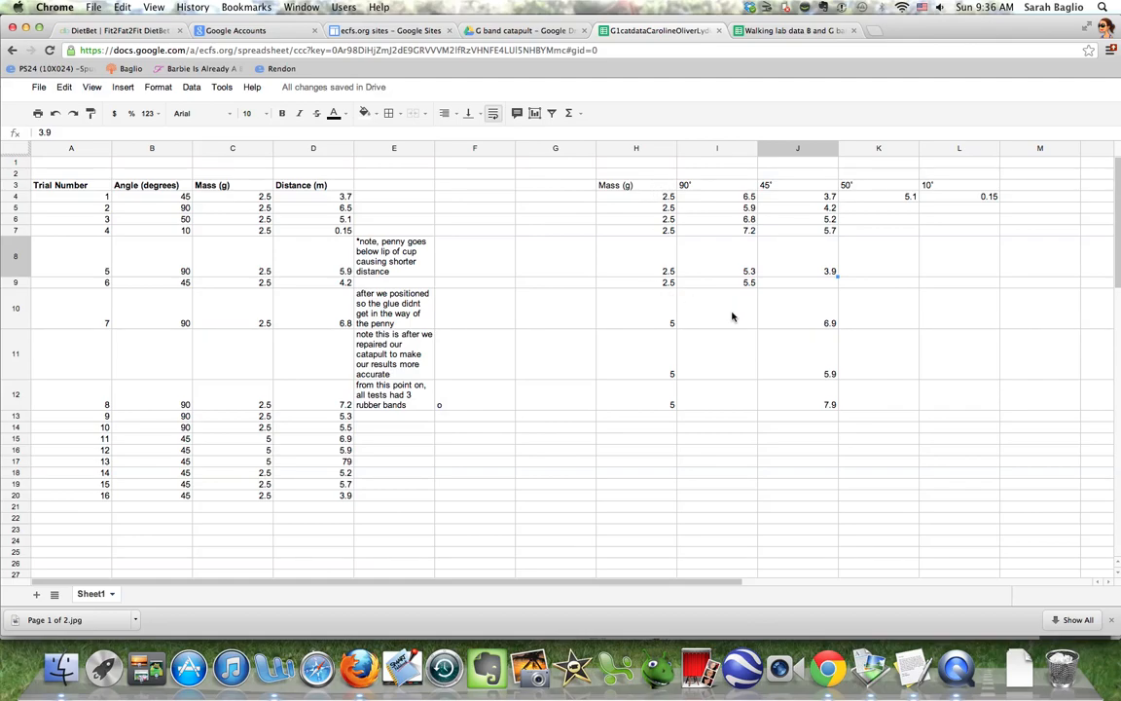
{"action": "mouse_move", "coordinate": [963, 210]}
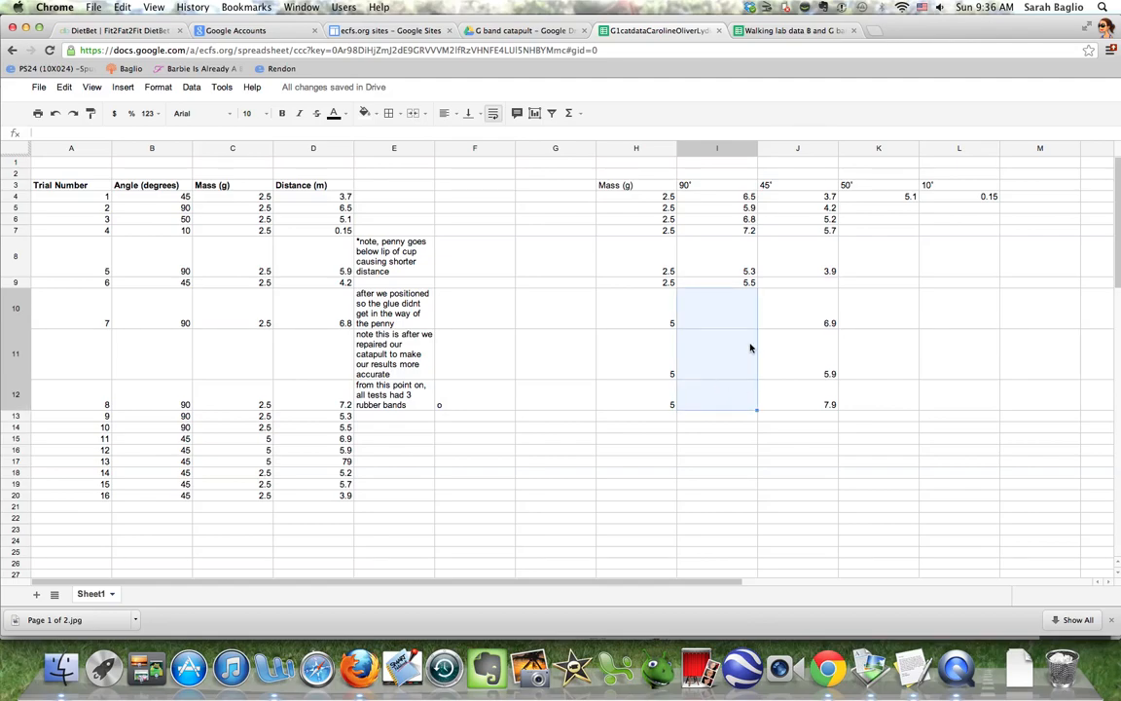
{"action": "mouse_move", "coordinate": [747, 311]}
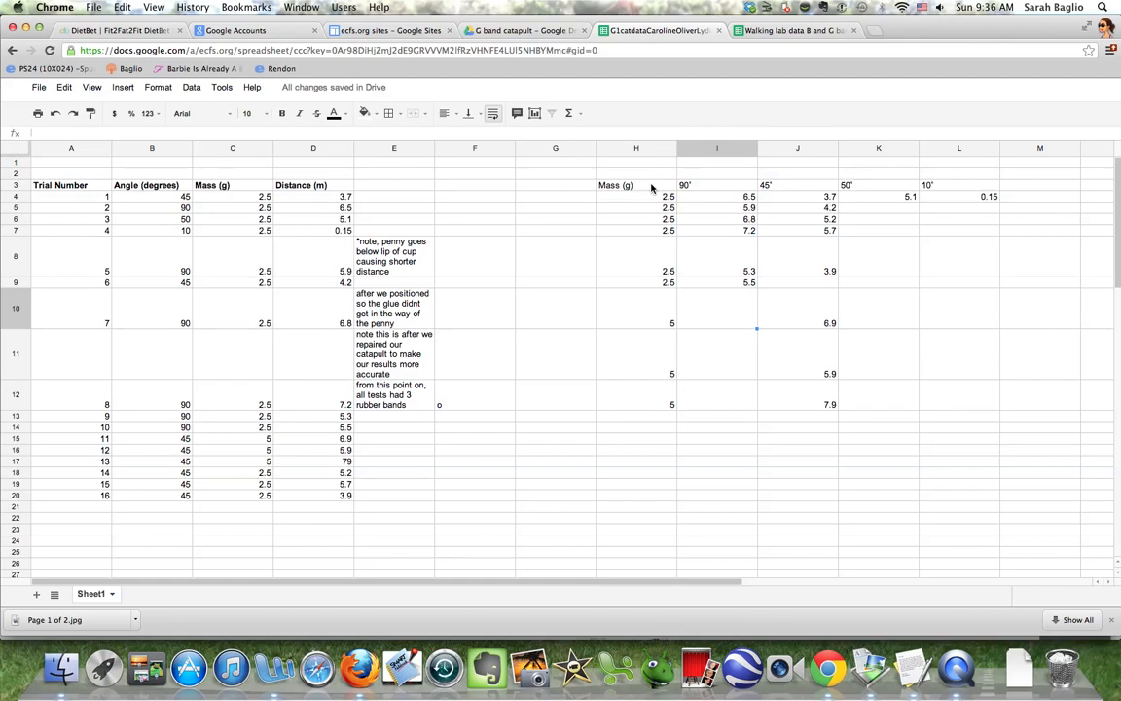
{"action": "left_click_drag", "start_coordinate": [637, 185], "coordinate": [964, 271]}
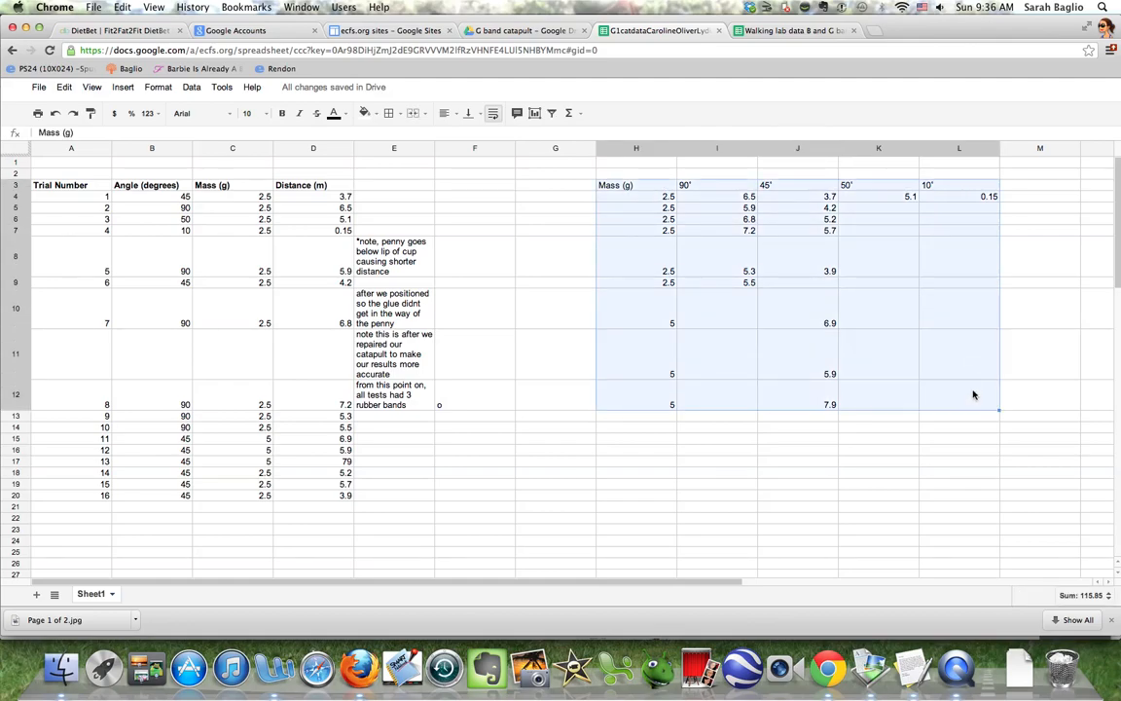
{"action": "mouse_move", "coordinate": [779, 419]}
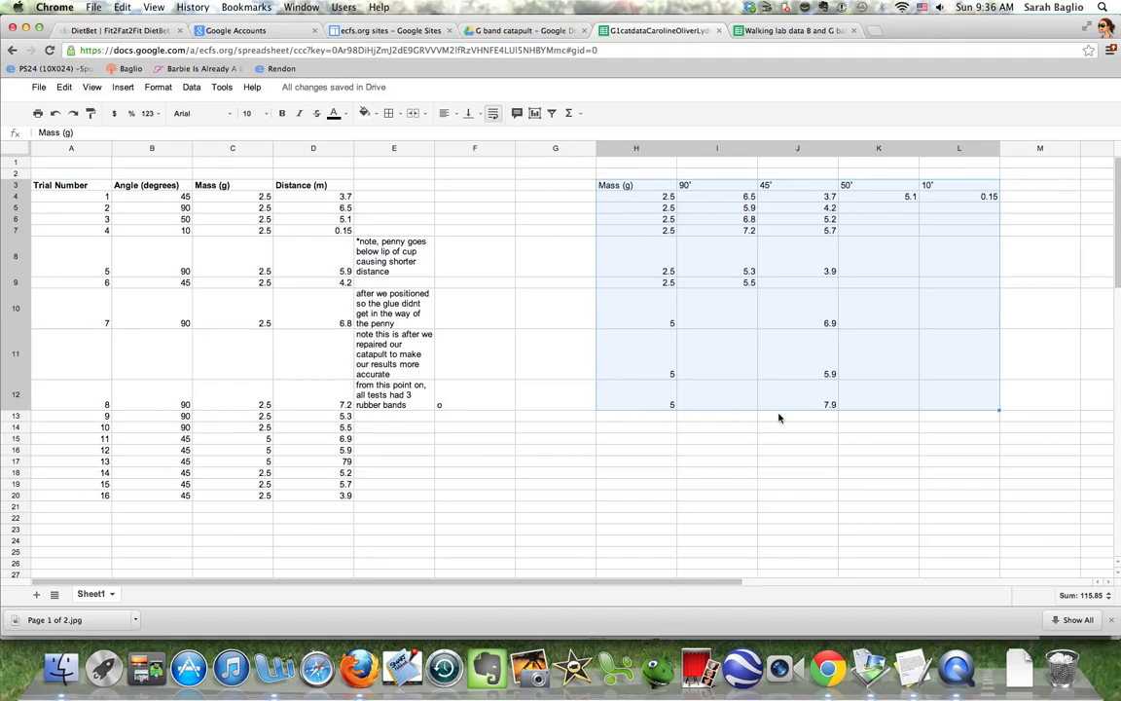
{"action": "mouse_move", "coordinate": [925, 265]}
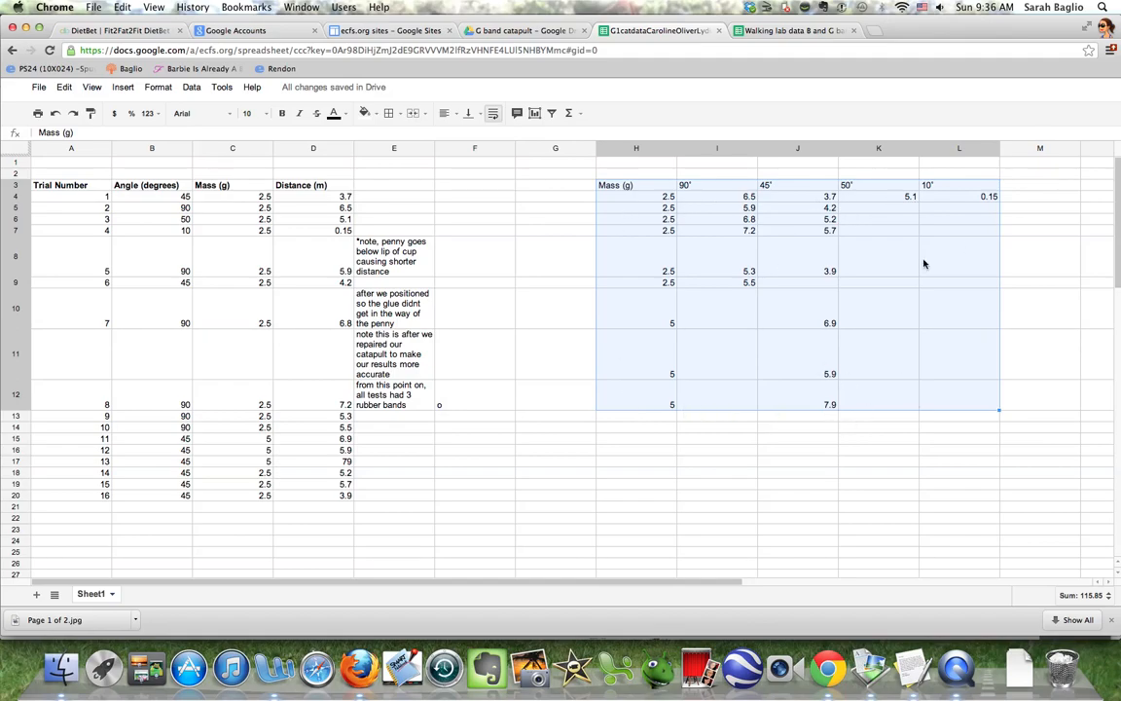
{"action": "mouse_move", "coordinate": [900, 334]}
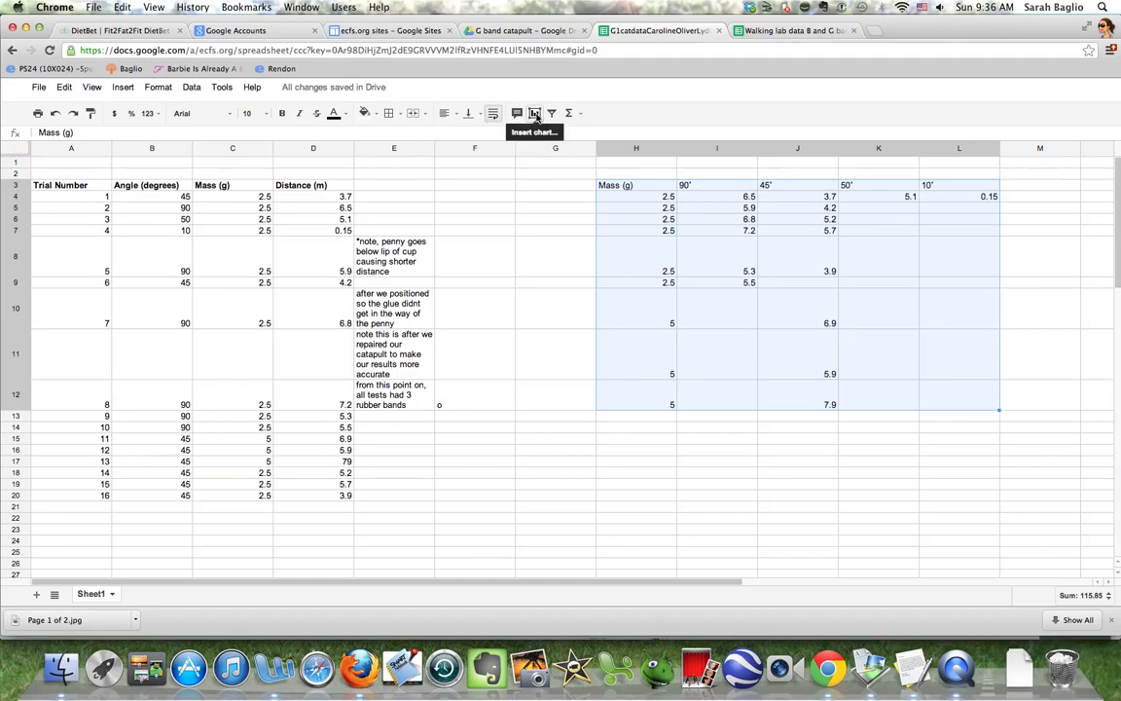
- Insert a chart from the selected table and choose the plain scatter chart type
{"action": "left_click", "coordinate": [534, 113]}
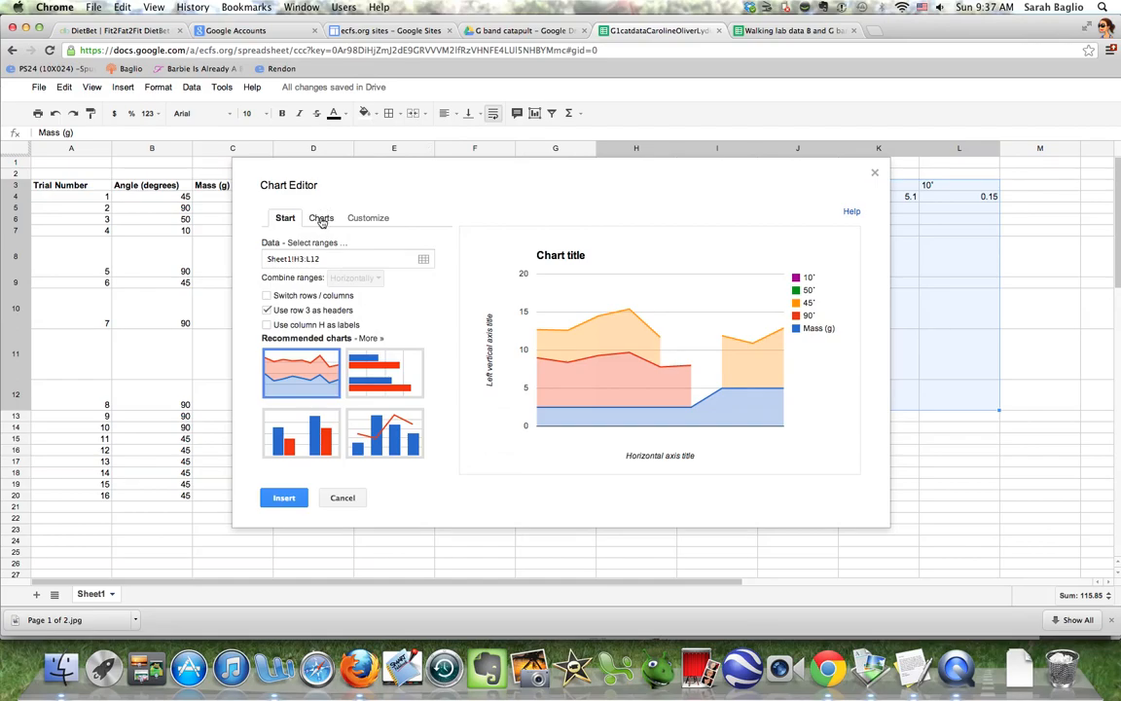
{"action": "left_click", "coordinate": [321, 218]}
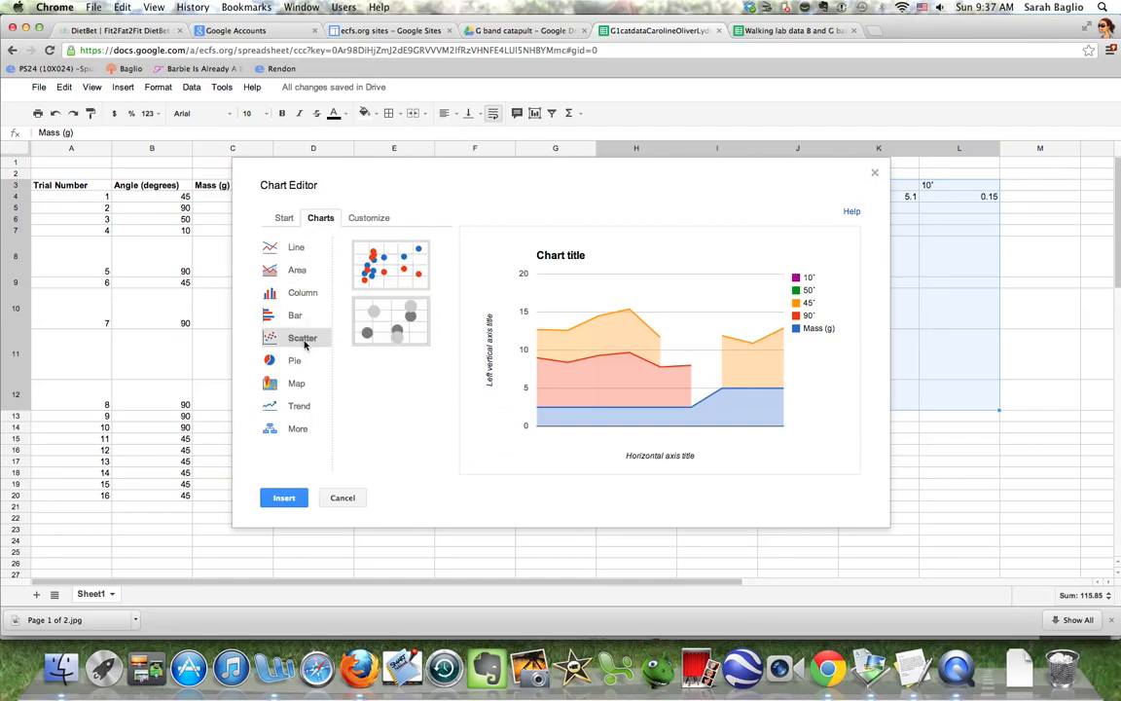
{"action": "mouse_move", "coordinate": [389, 264]}
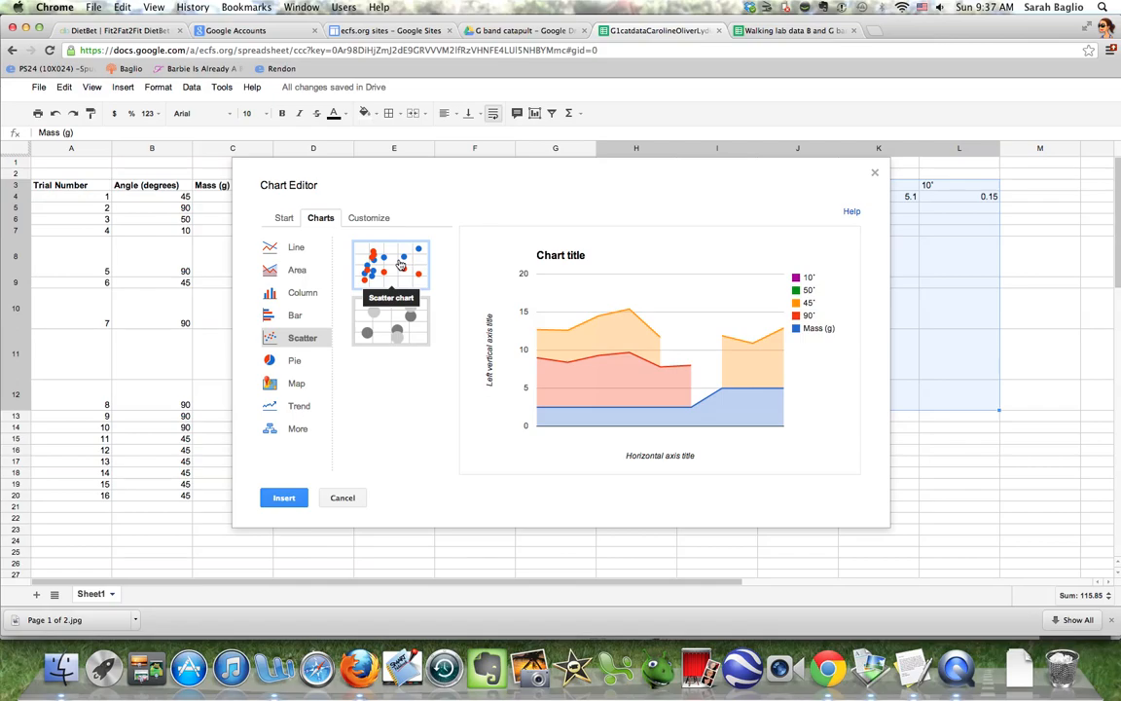
{"action": "left_click", "coordinate": [389, 264]}
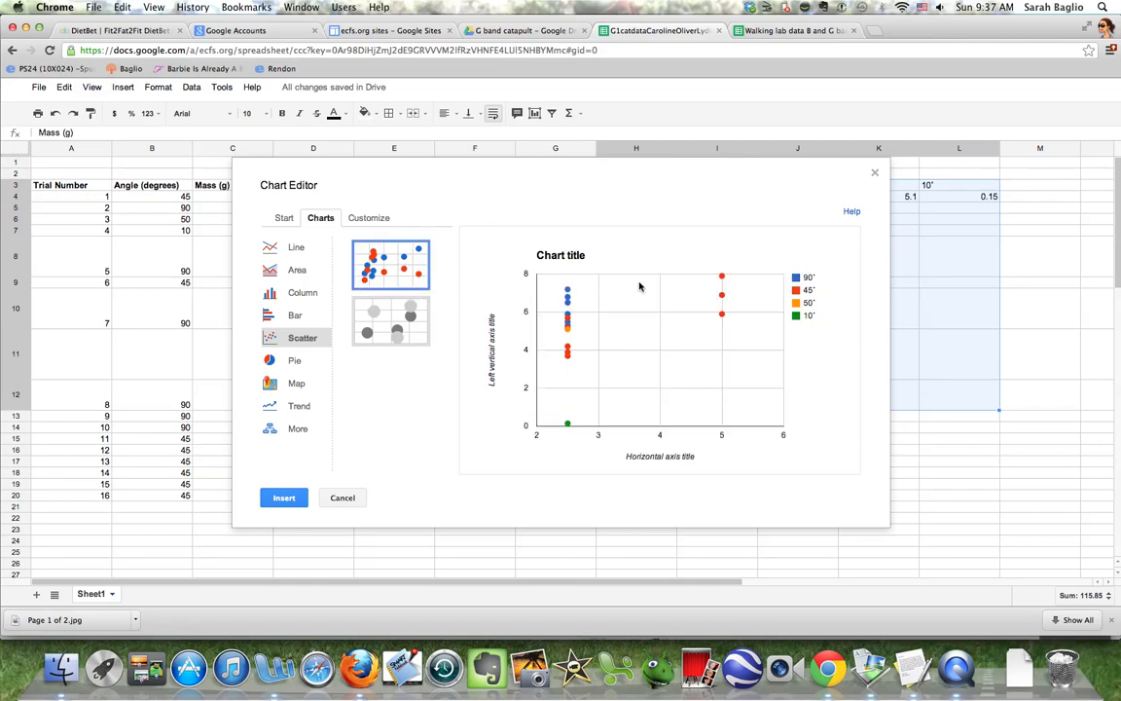
{"action": "mouse_move", "coordinate": [734, 366]}
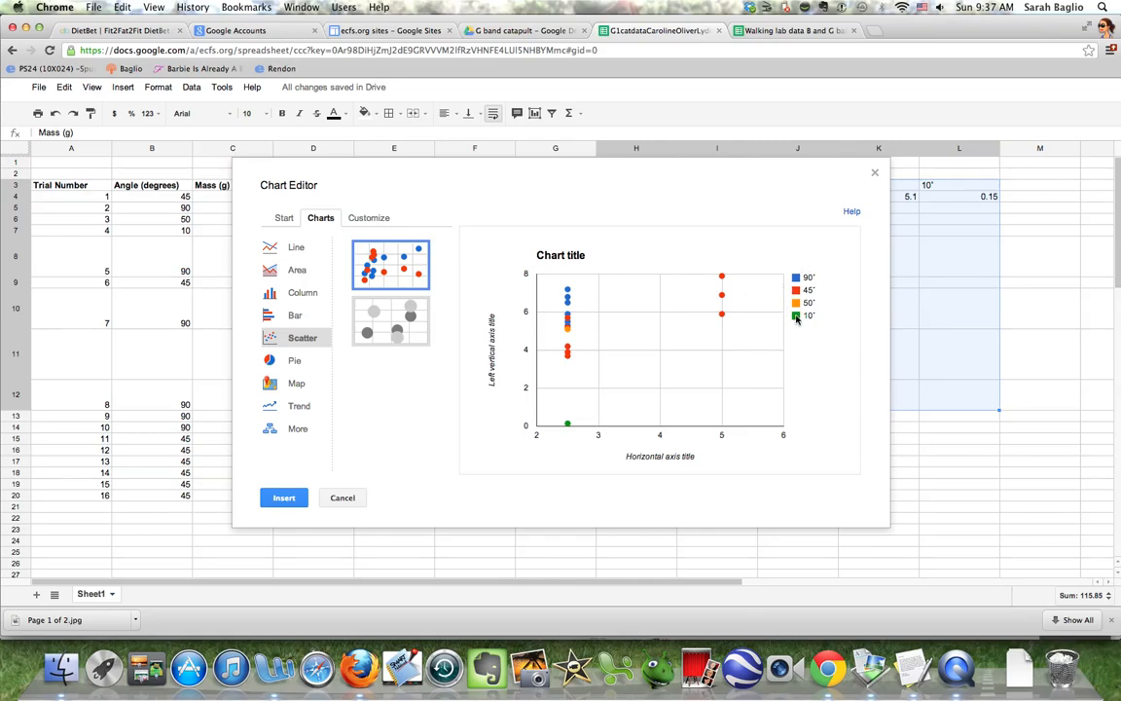
{"action": "mouse_move", "coordinate": [510, 304]}
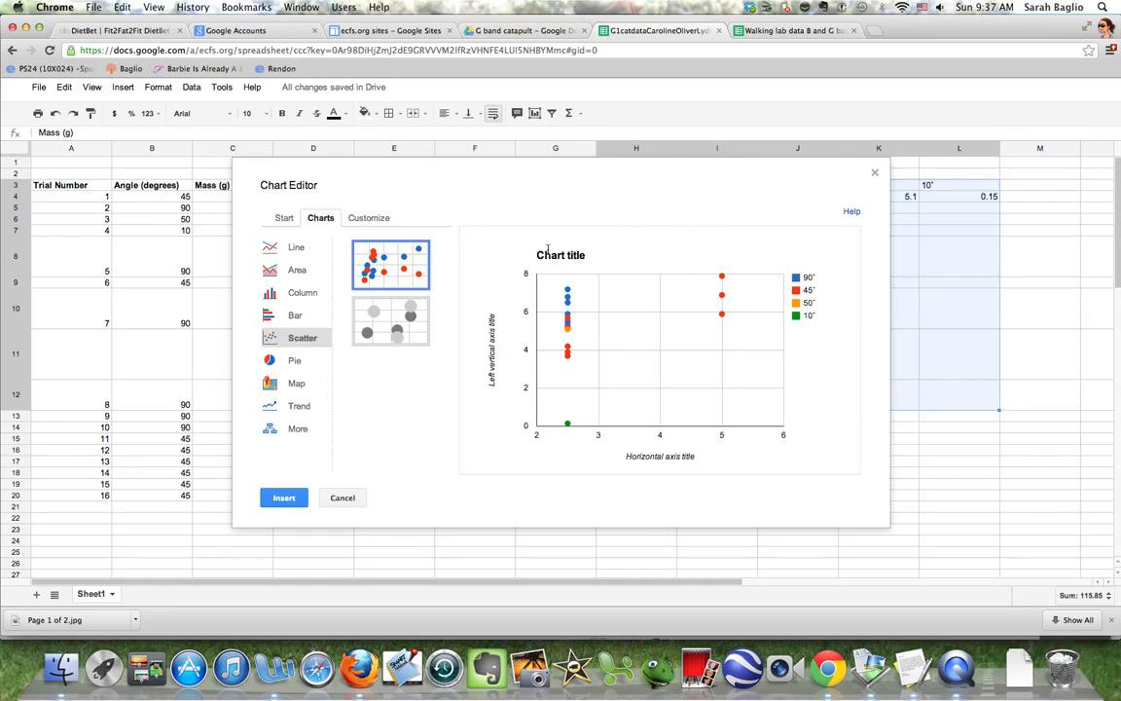
- Insert the scatter chart and title it 'Effect of mass and angle on launch distance'
{"action": "left_click", "coordinate": [343, 498]}
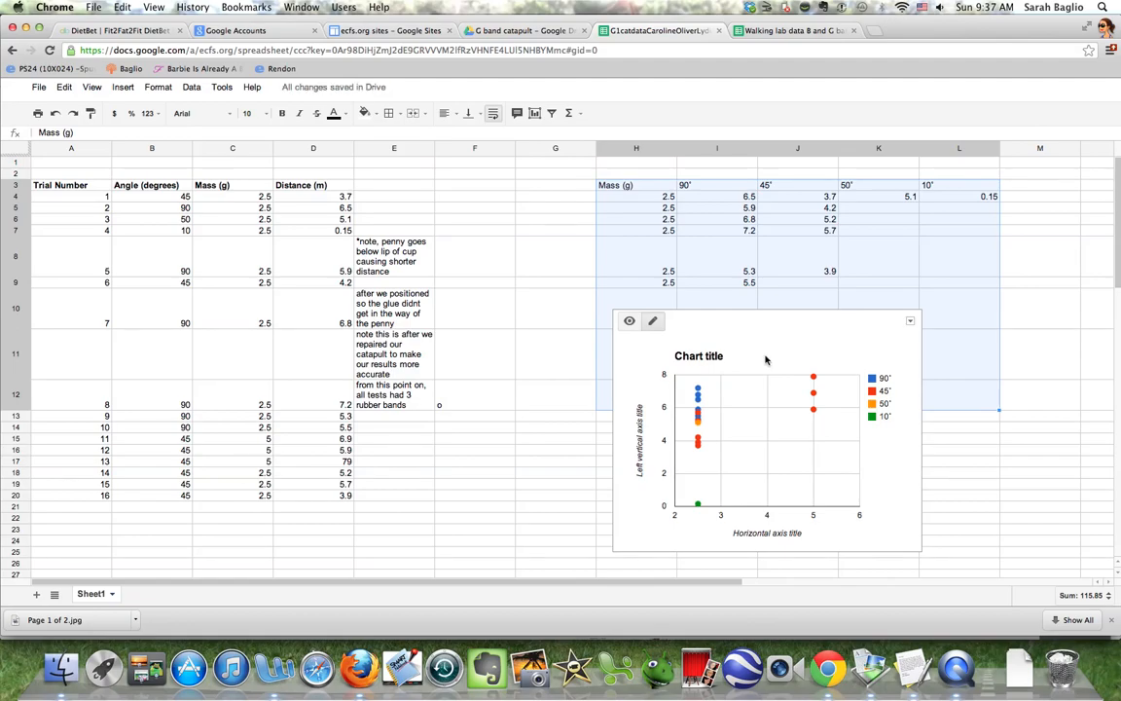
{"action": "left_click", "coordinate": [699, 354]}
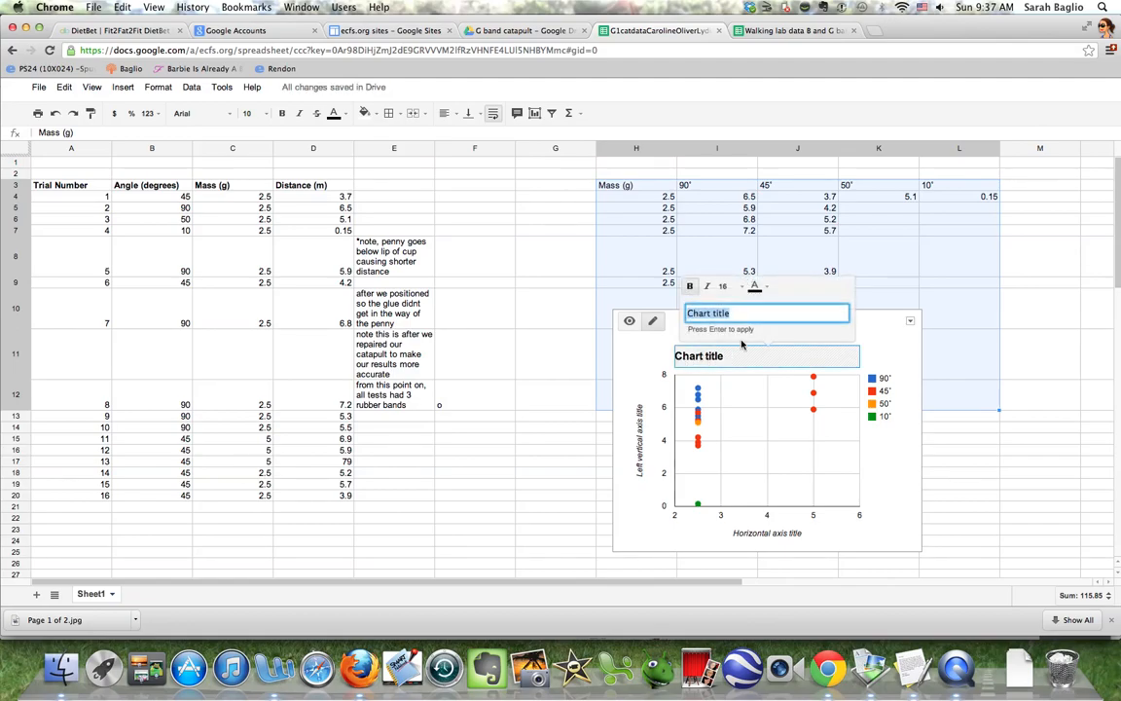
{"action": "type", "text": "Effect of mass and angle on"}
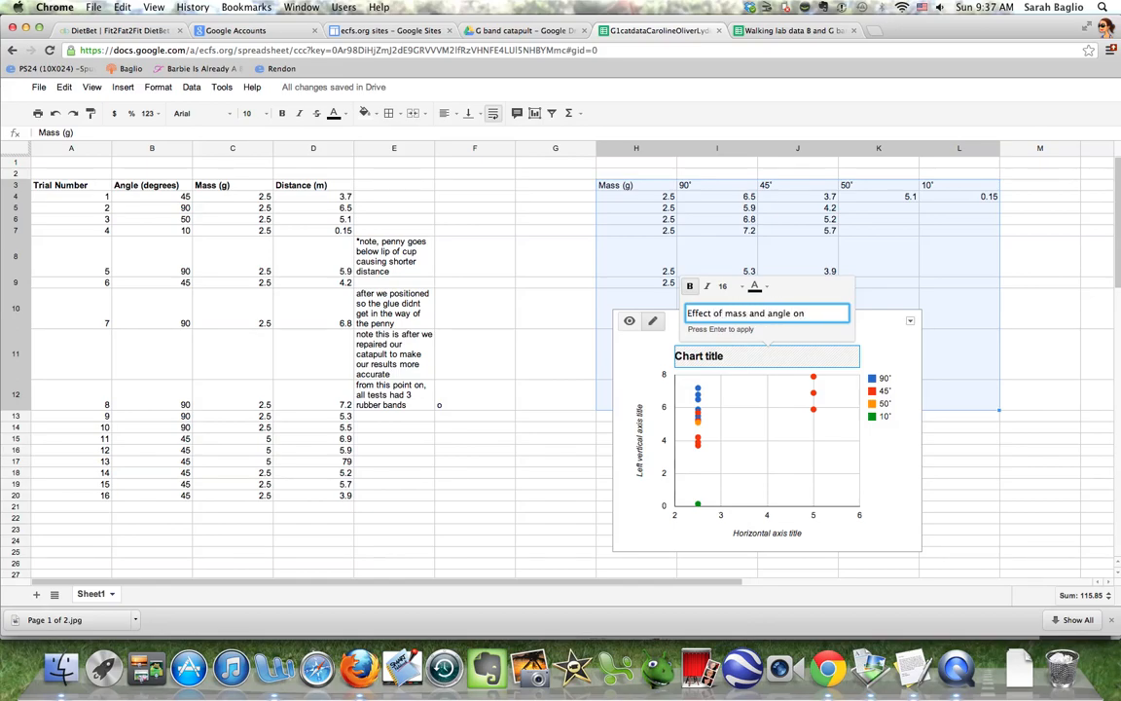
{"action": "type", "text": "launch dl"}
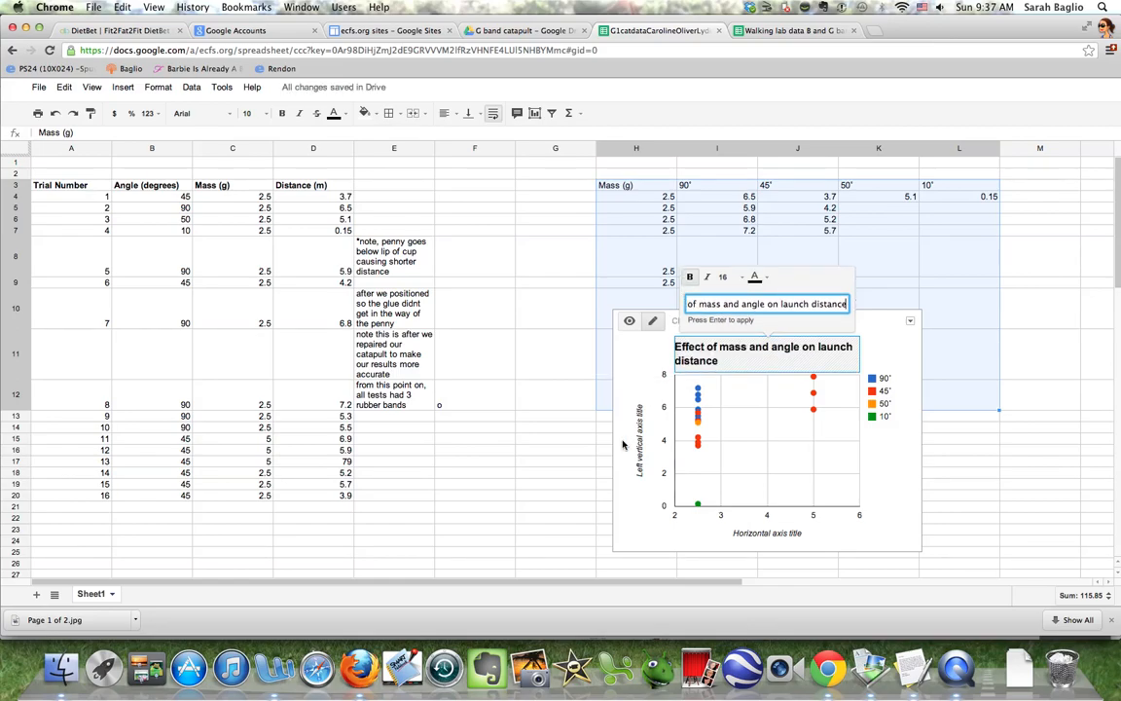
- Label the vertical axis 'Distance (m)' and the horizontal axis 'Mass (g)'
{"action": "left_click", "coordinate": [639, 439]}
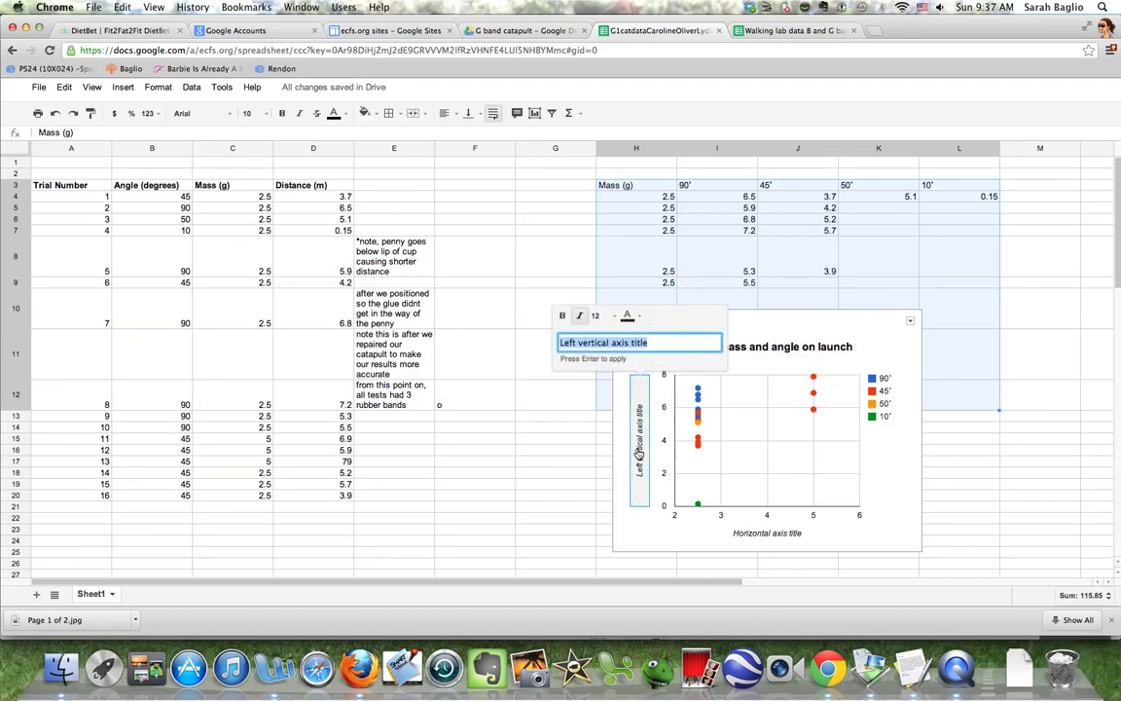
{"action": "type", "text": "Distance (m"}
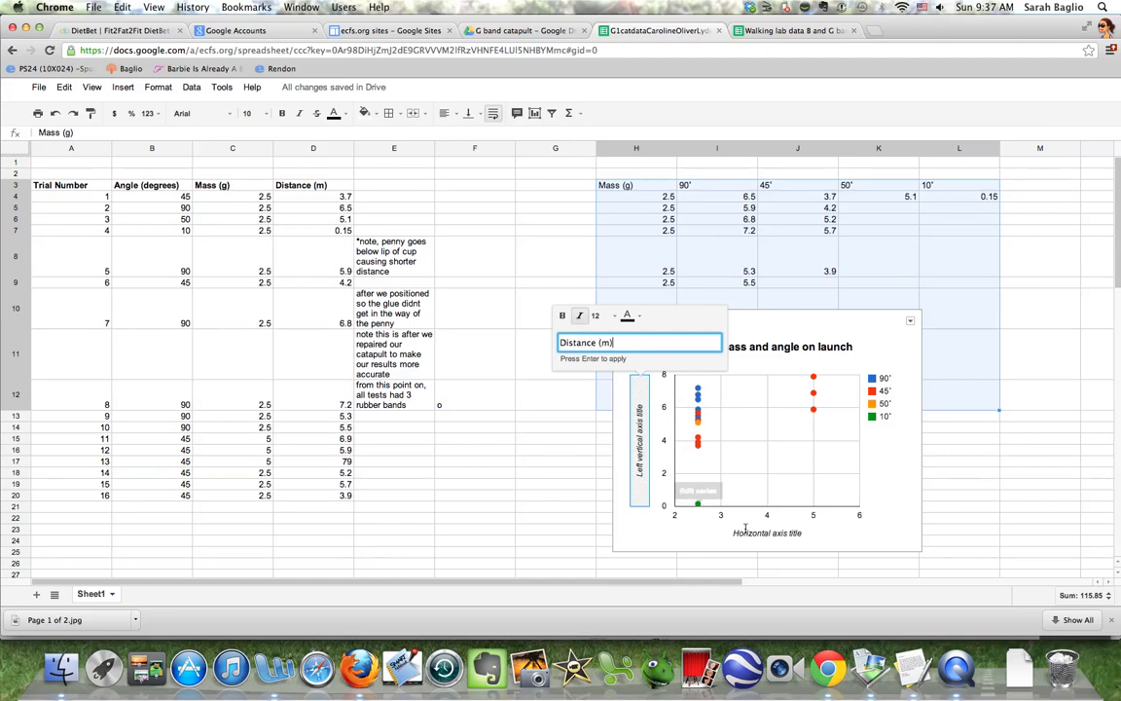
{"action": "left_click", "coordinate": [767, 533]}
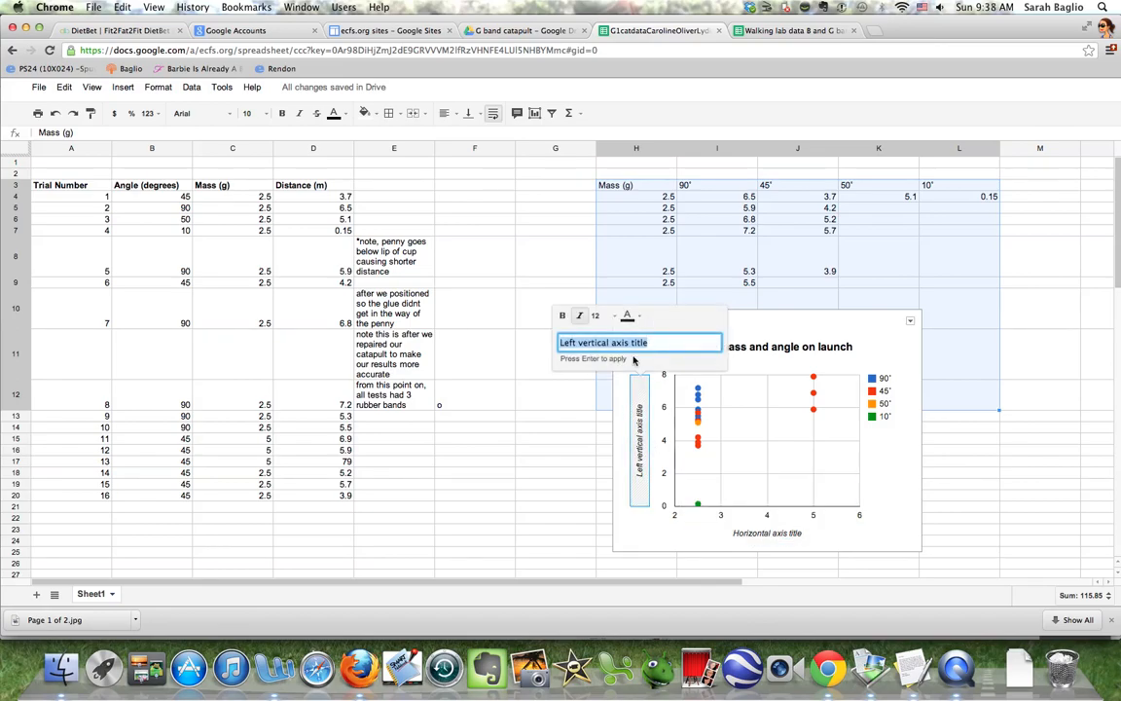
{"action": "type", "text": "Dist"}
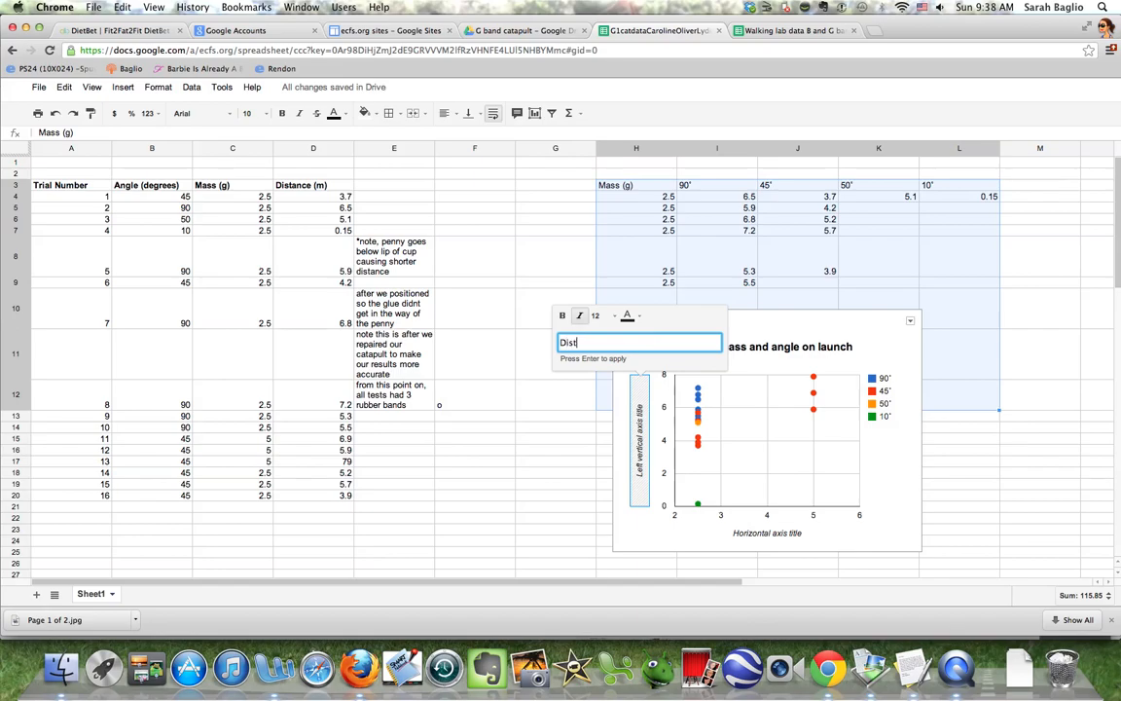
{"action": "type", "text": "ance (m"}
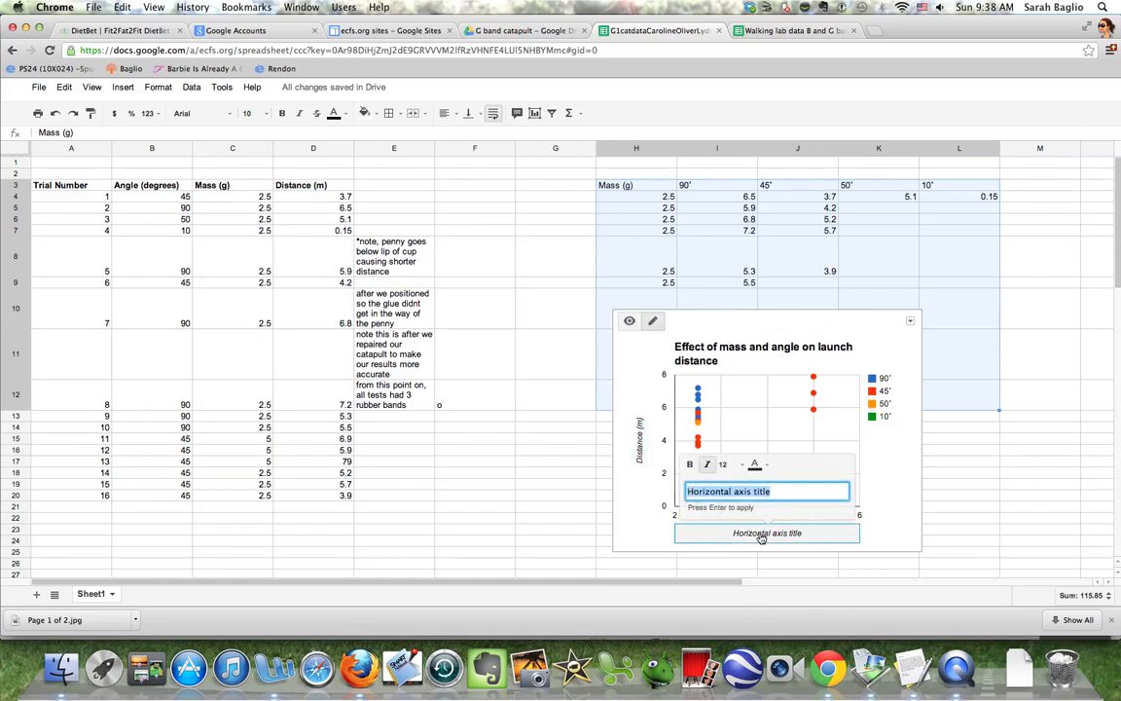
{"action": "type", "text": "Mass (g)"}
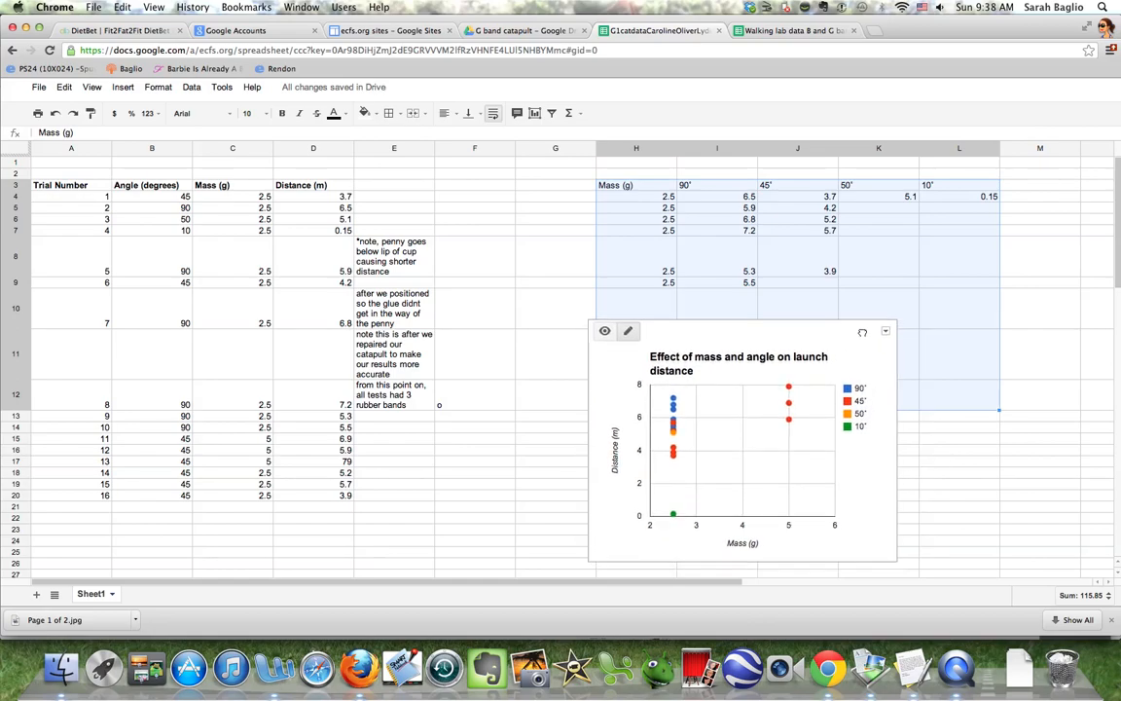
- Save the chart as chart_1.png, view it in Preview from Downloads, then close Preview
{"action": "left_click", "coordinate": [883, 331]}
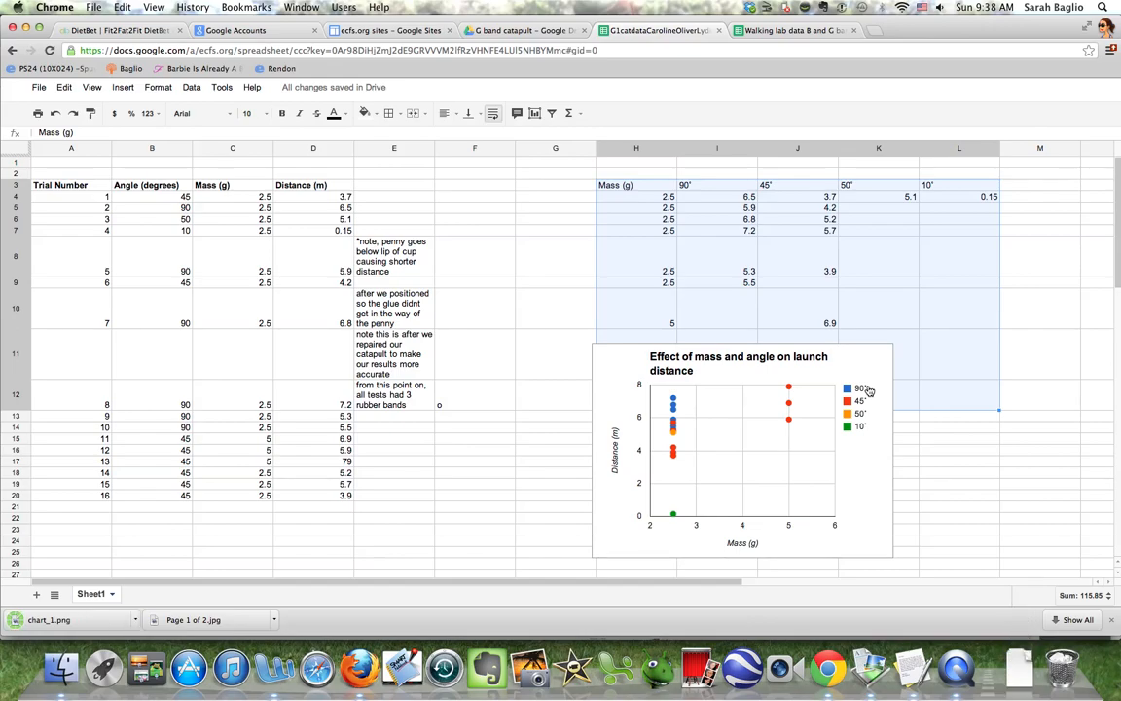
{"action": "mouse_move", "coordinate": [1021, 672]}
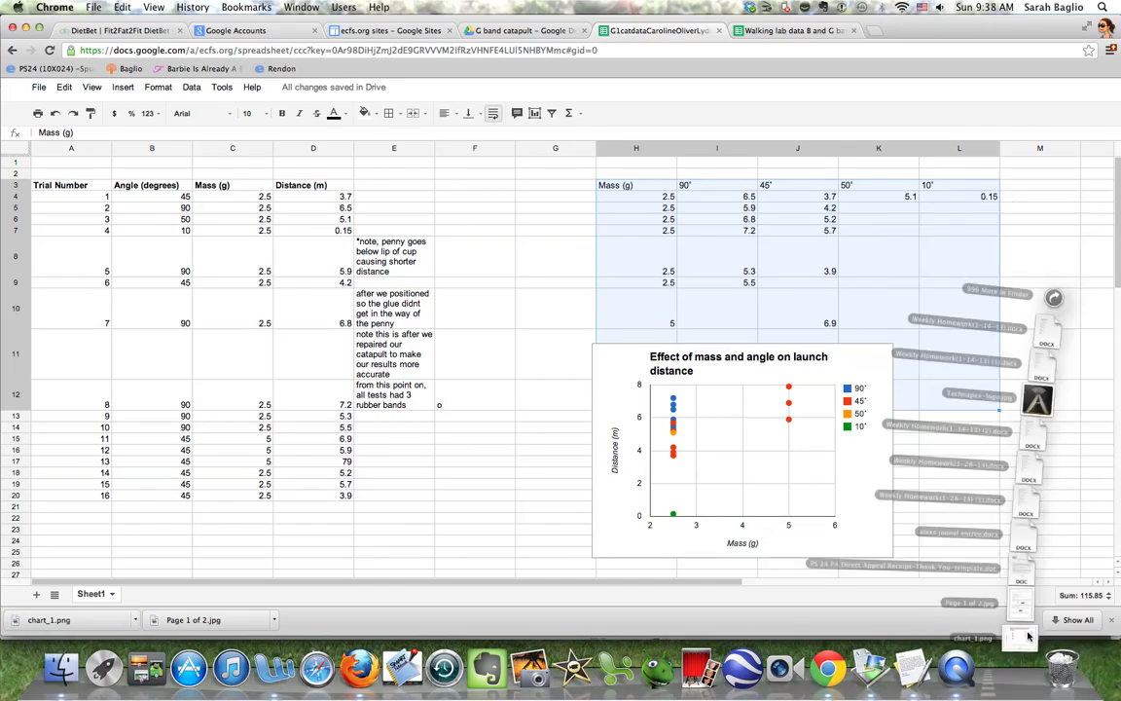
{"action": "left_click", "coordinate": [1020, 638]}
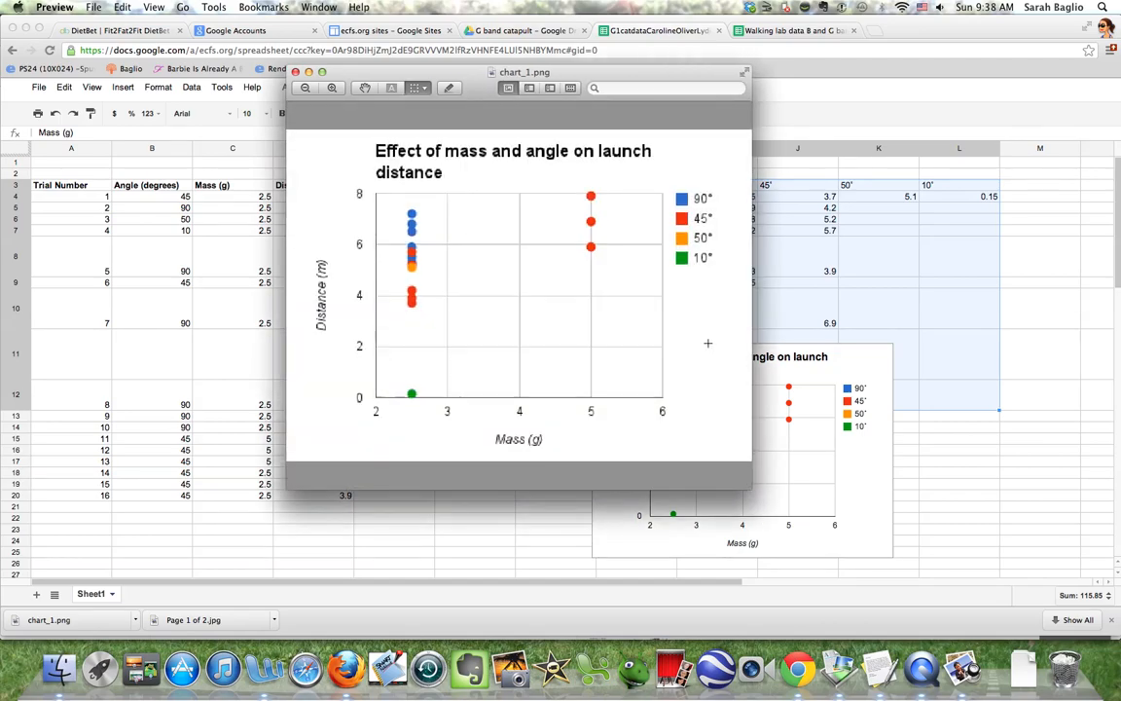
{"action": "mouse_move", "coordinate": [755, 490]}
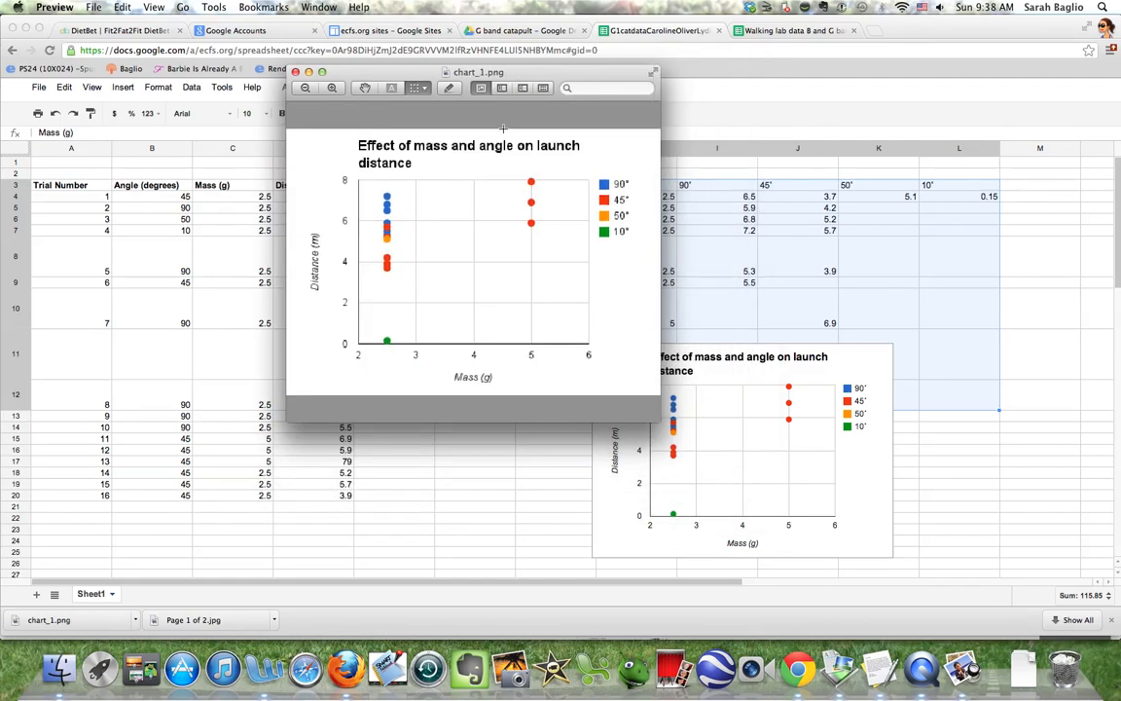
{"action": "left_click", "coordinate": [296, 70]}
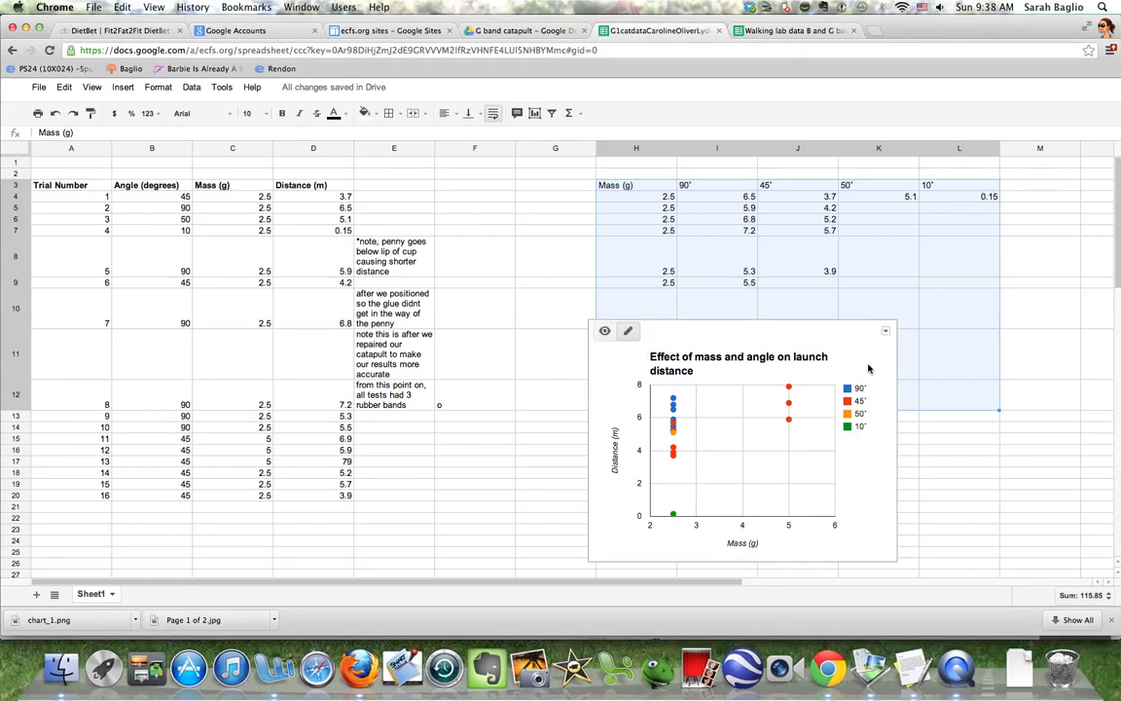
- Copy the finished scatter chart to the clipboard via Copy chart
{"action": "left_click", "coordinate": [884, 331]}
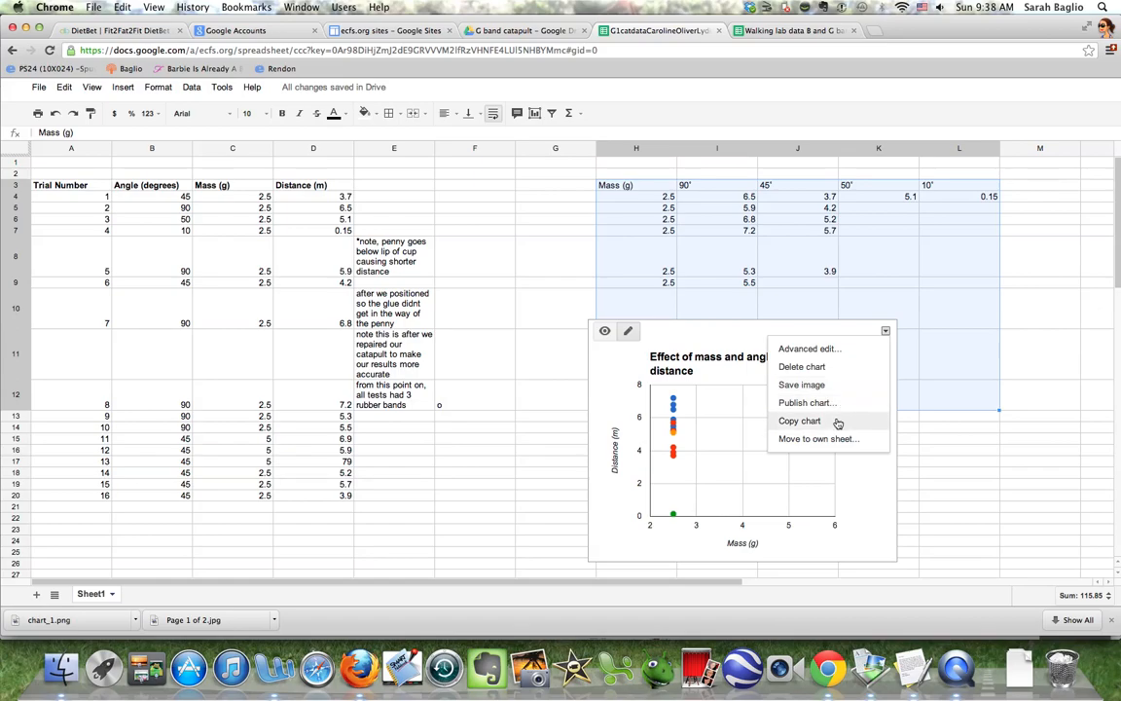
{"action": "mouse_move", "coordinate": [818, 438]}
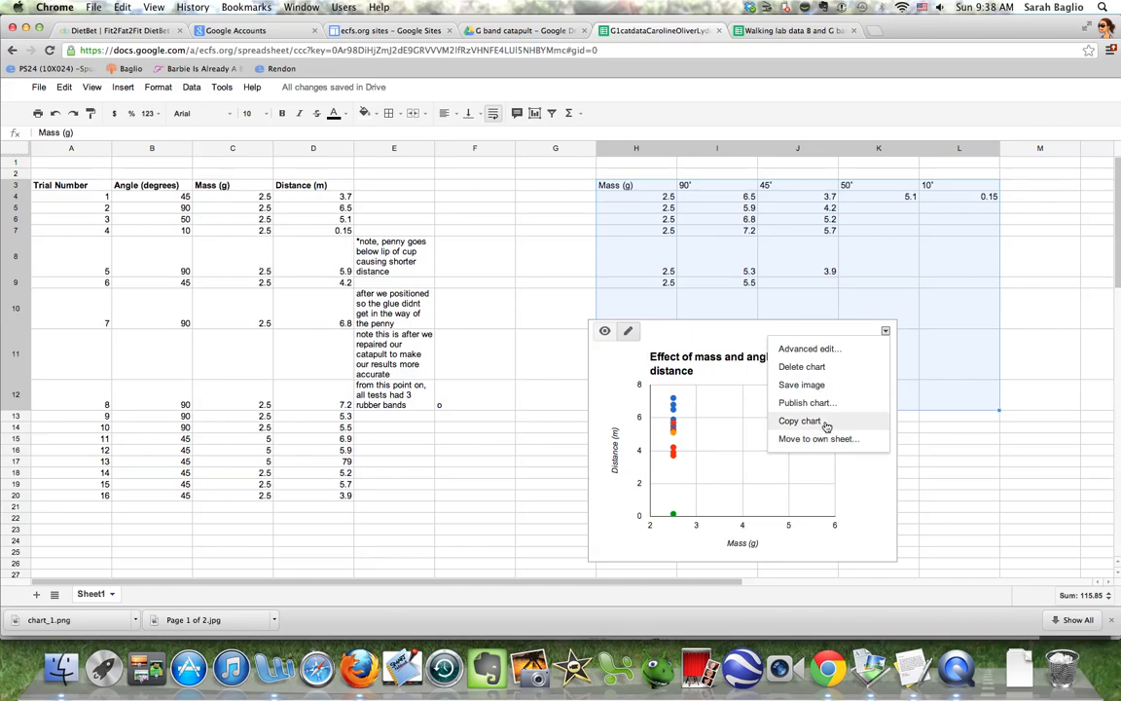
{"action": "left_click", "coordinate": [798, 421]}
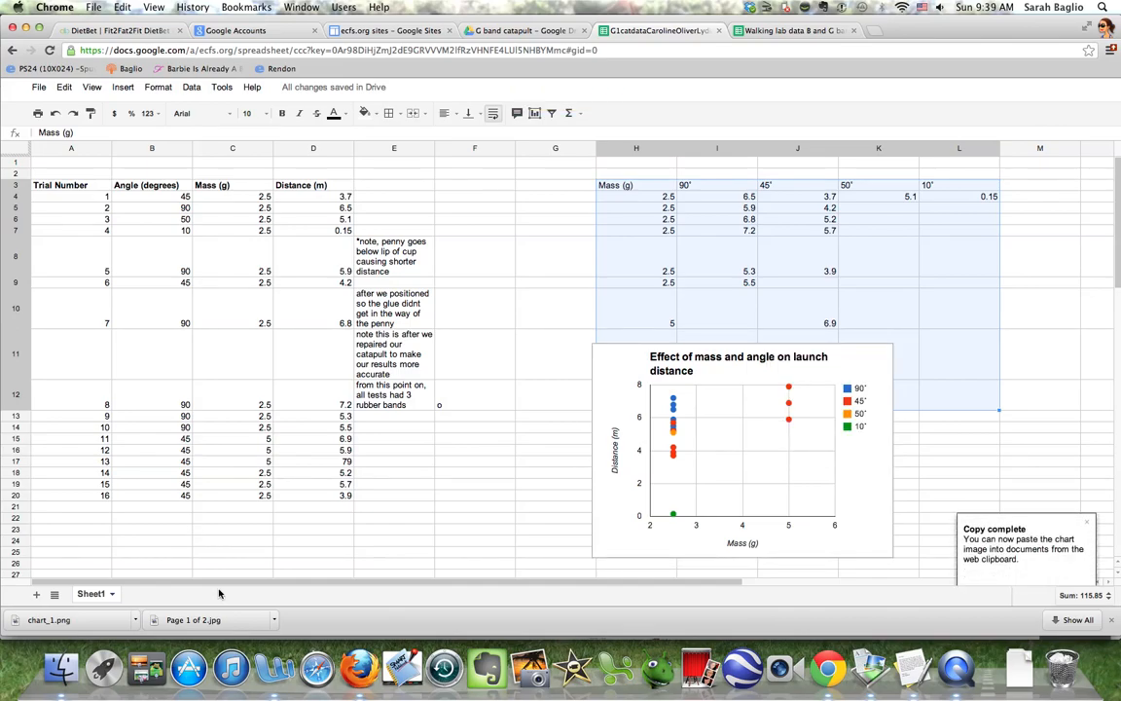
{"action": "mouse_move", "coordinate": [290, 670]}
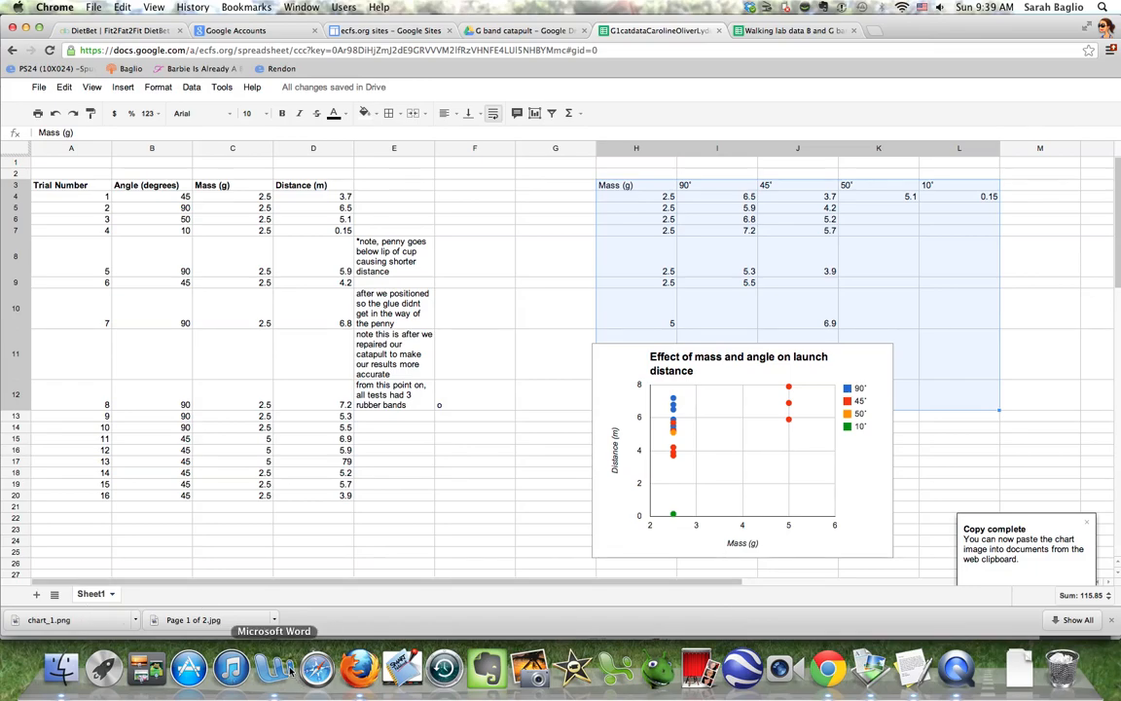
- Switch to Word and select the typed 'Samuel 2 sessions' line to paste the chart over it
{"action": "left_click", "coordinate": [273, 668]}
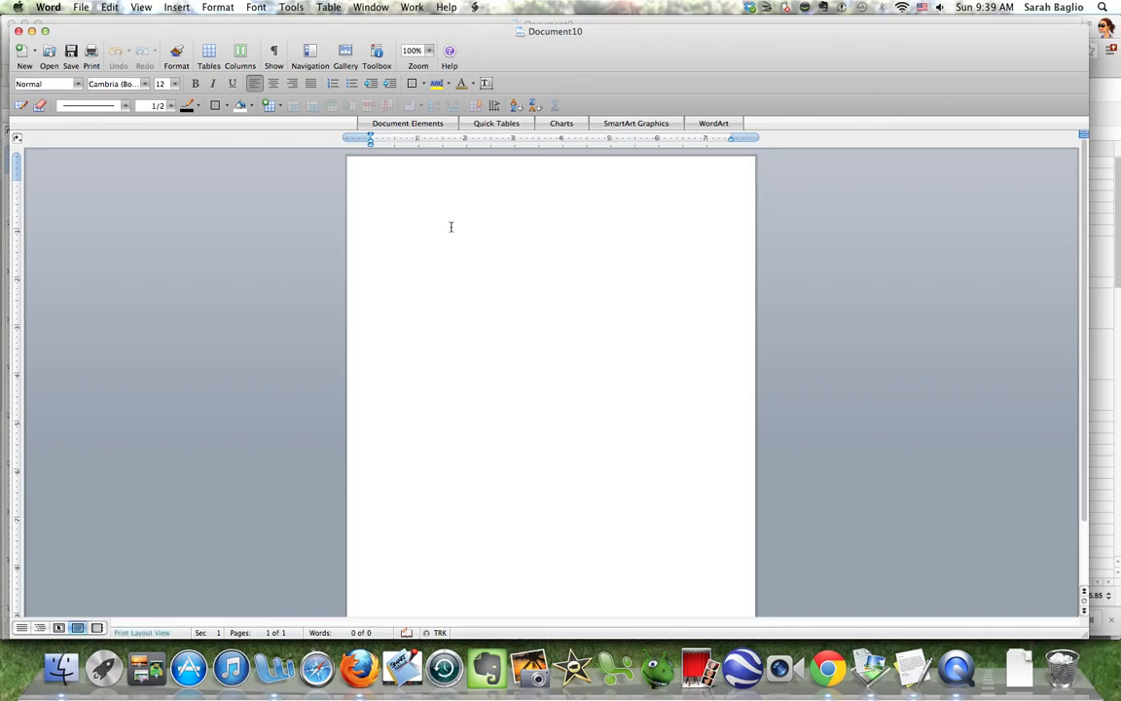
{"action": "type", "text": "Samuel 2 sessions"}
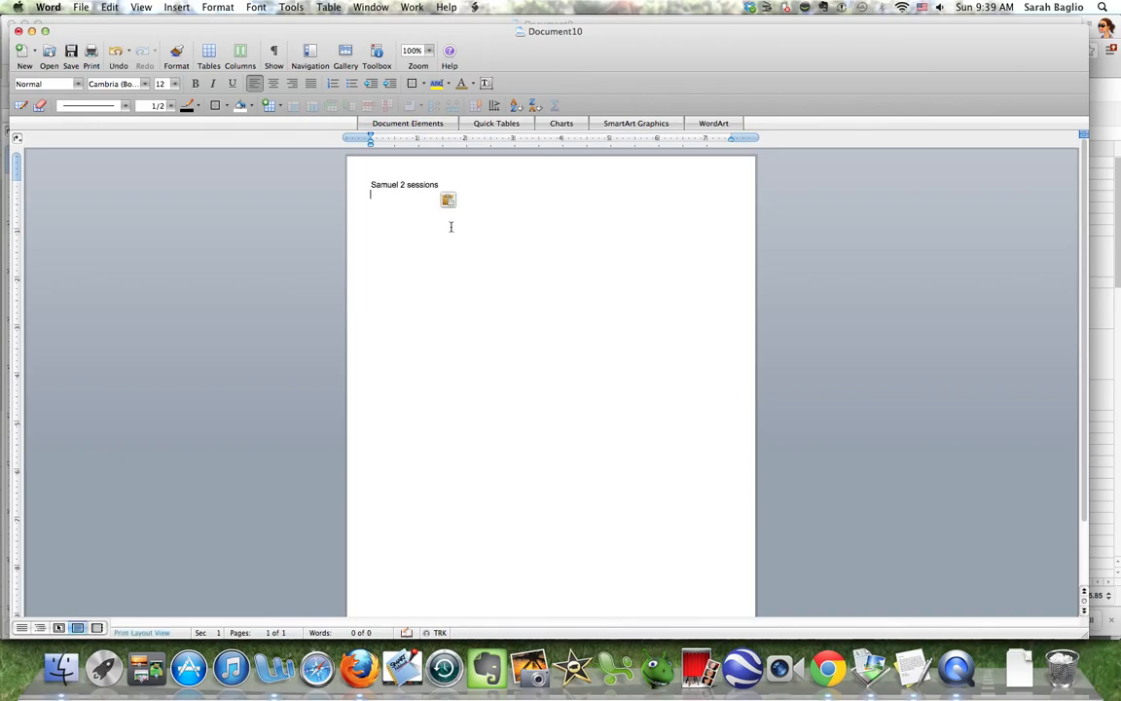
{"action": "triple_click", "coordinate": [405, 183]}
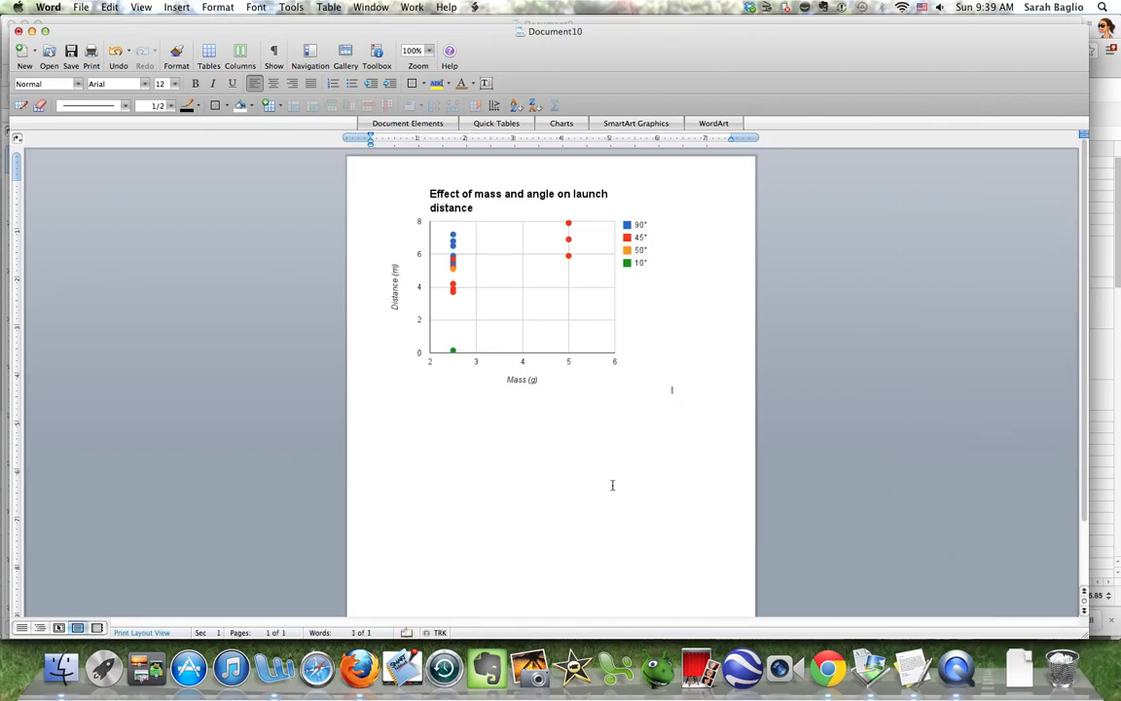
{"action": "mouse_move", "coordinate": [521, 311]}
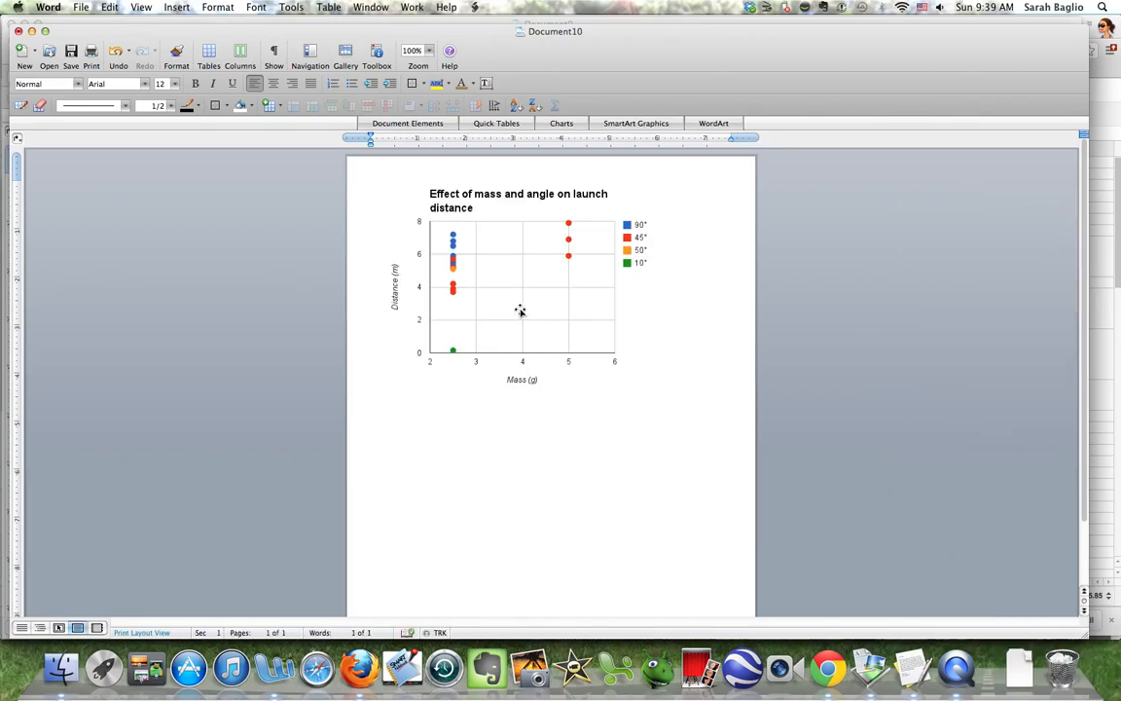